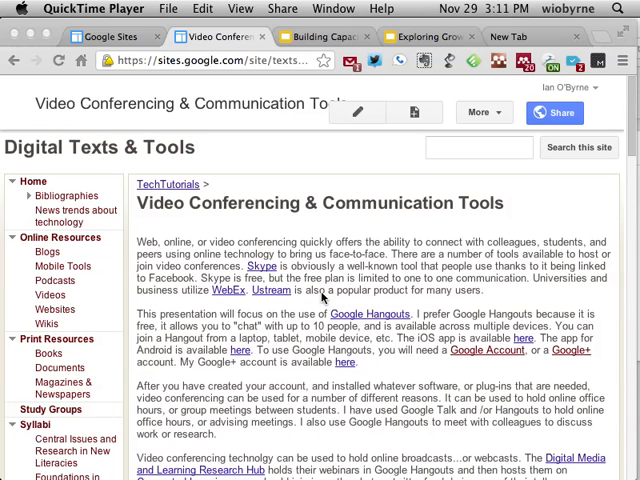
# Step: Scroll down the Video Conferencing & Communication Tools page to the embedded Rheingold webinar
pyautogui.scroll(-3)
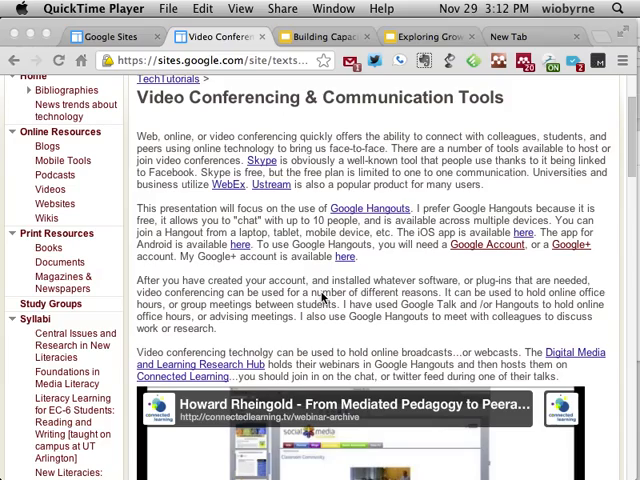
# Step: Scroll to the Digital Media and Learning Research Hub link, opening DMLcentral's assessment post
pyautogui.scroll(-3)
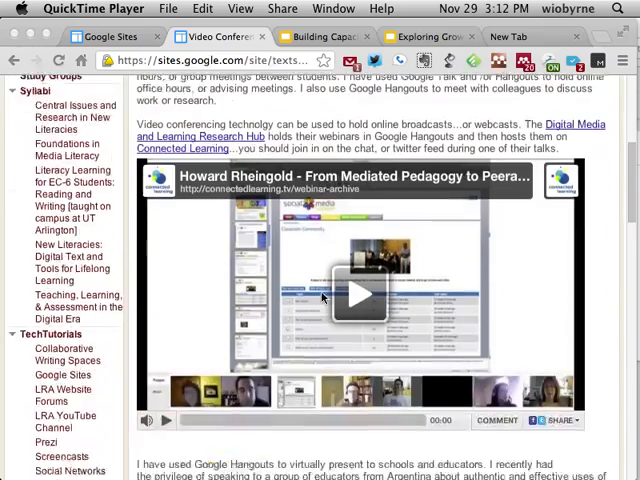
pyautogui.scroll(-3)
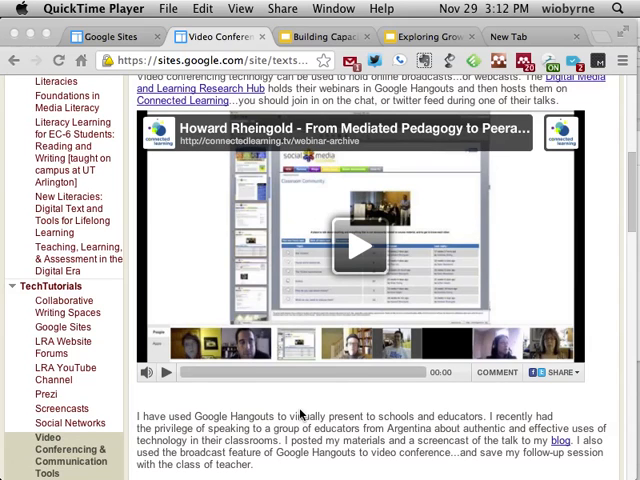
pyautogui.scroll(3)
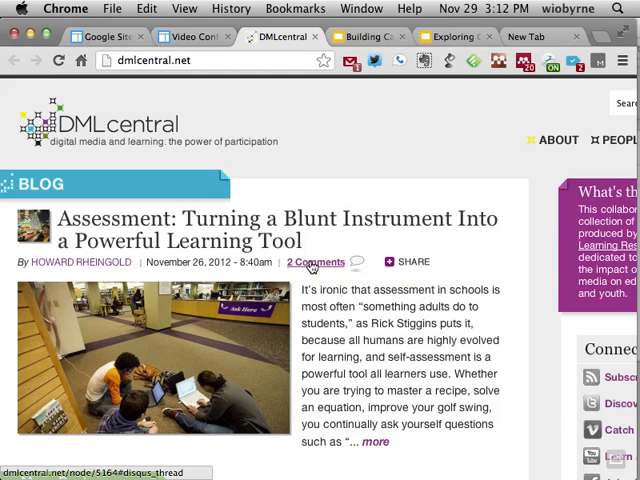
# Step: Switch back to the Video Conferencing tab showing the embedded Rheingold webinar
pyautogui.click(190, 37)
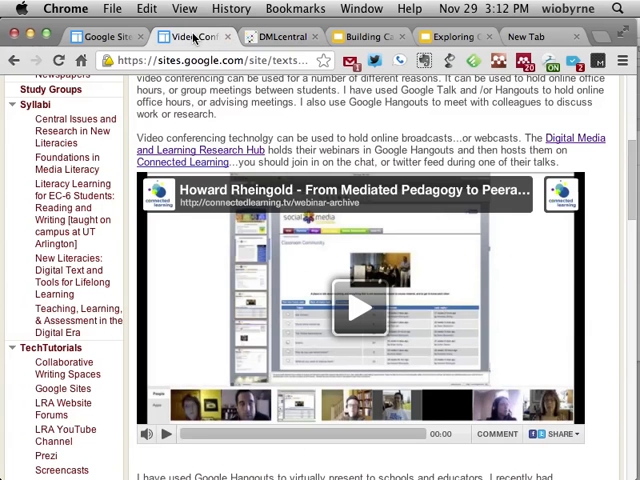
pyautogui.moveTo(338, 125)
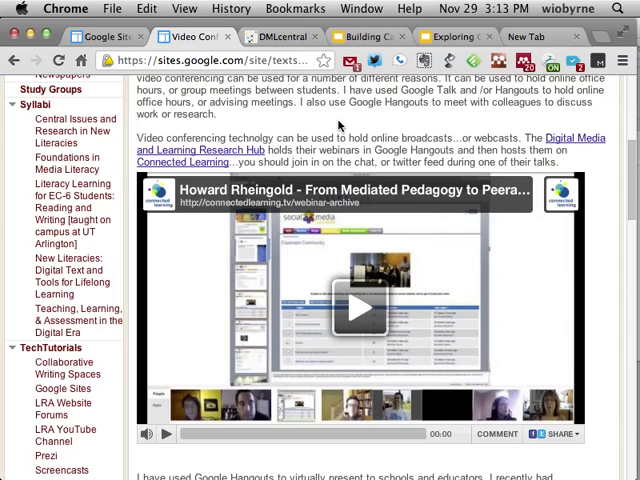
# Step: Play the embedded Howard Rheingold webinar and pause it around 4:49
pyautogui.click(360, 306)
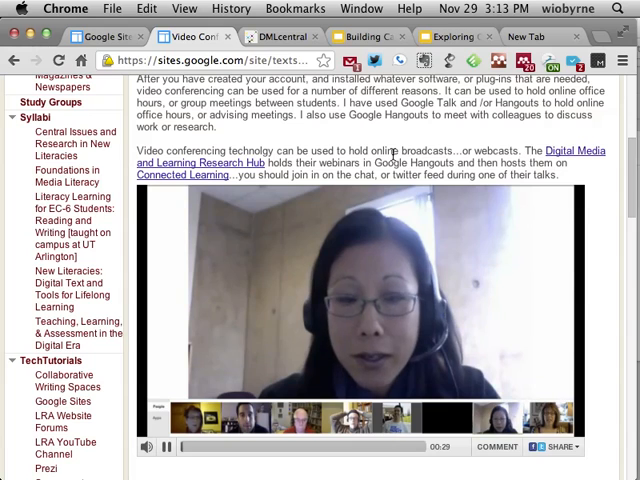
pyautogui.click(166, 447)
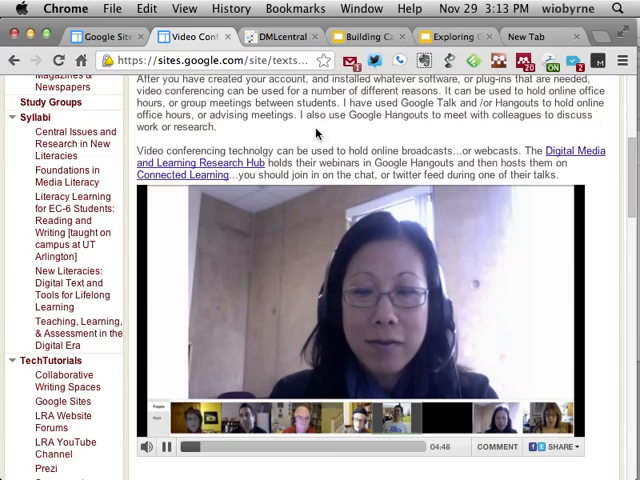
pyautogui.click(165, 446)
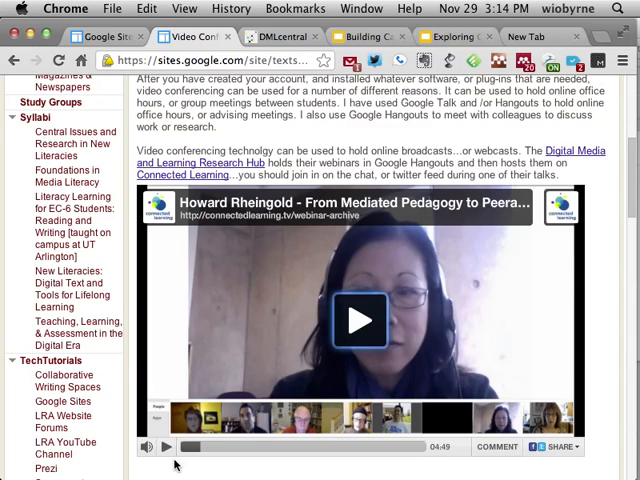
# Step: Scroll through the Argentina presentation video on the Google Sites page and back
pyautogui.scroll(-3)
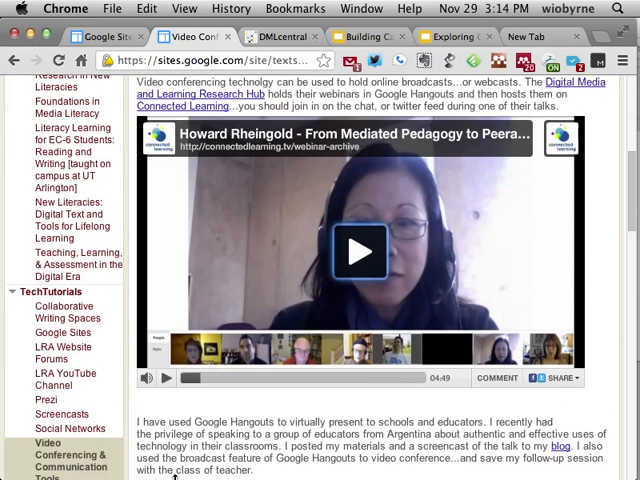
pyautogui.scroll(-3)
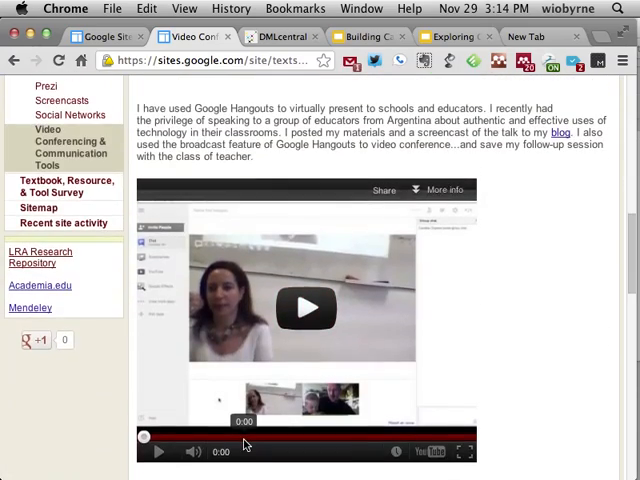
pyautogui.scroll(3)
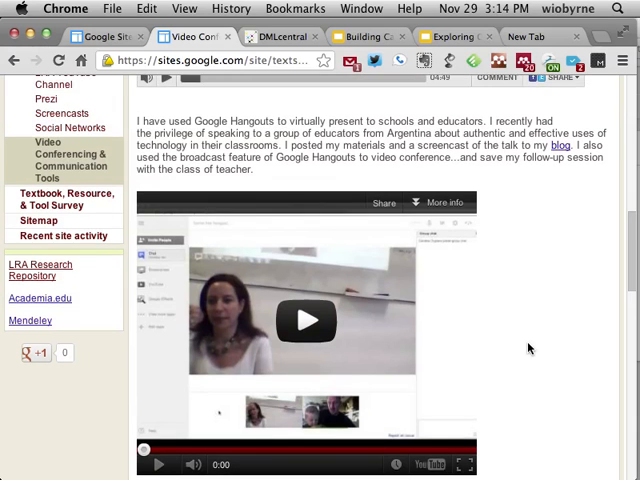
pyautogui.scroll(3)
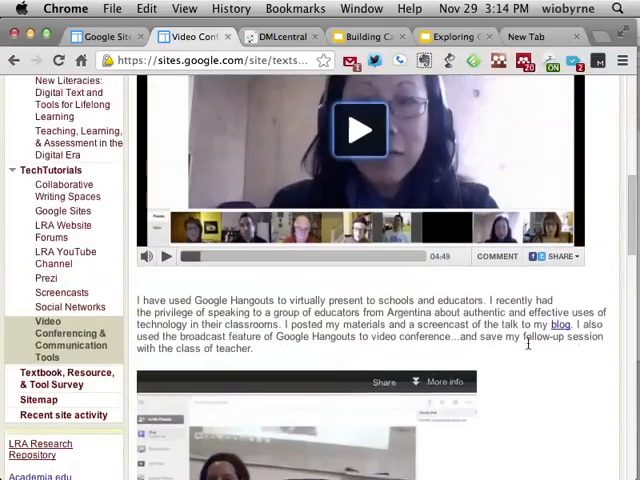
pyautogui.scroll(-3)
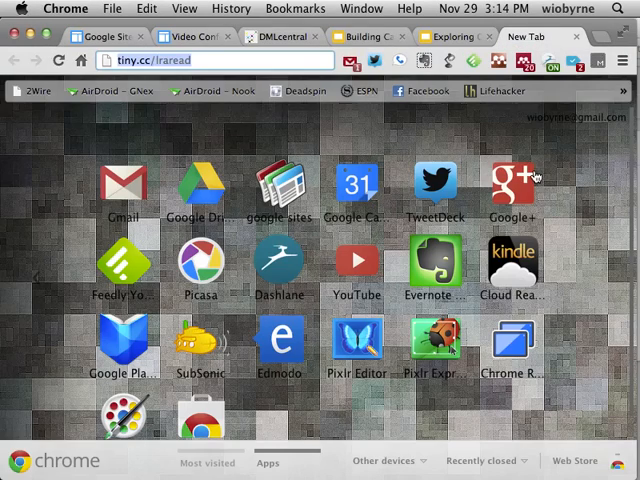
pyautogui.click(513, 185)
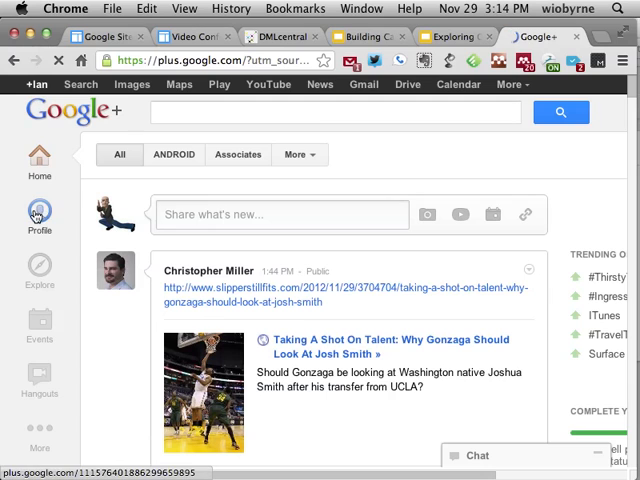
pyautogui.click(40, 214)
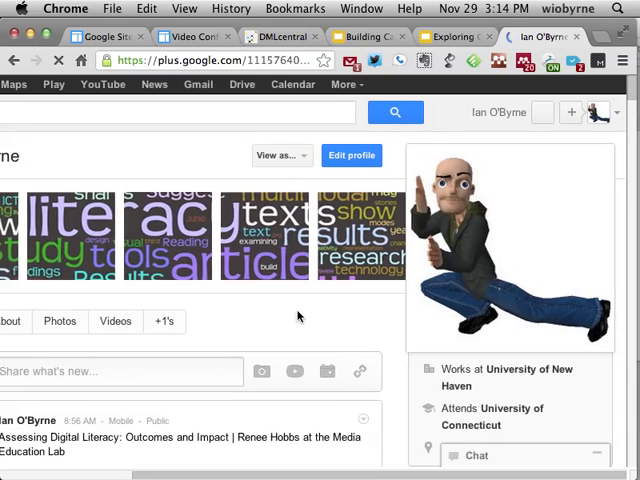
# Step: Scroll to the Argentina Hangouts video, try playing it, and find it private
pyautogui.scroll(-3)
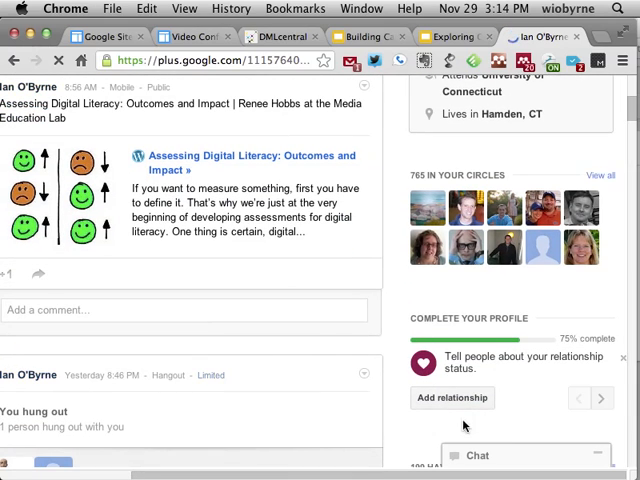
pyautogui.moveTo(500, 440)
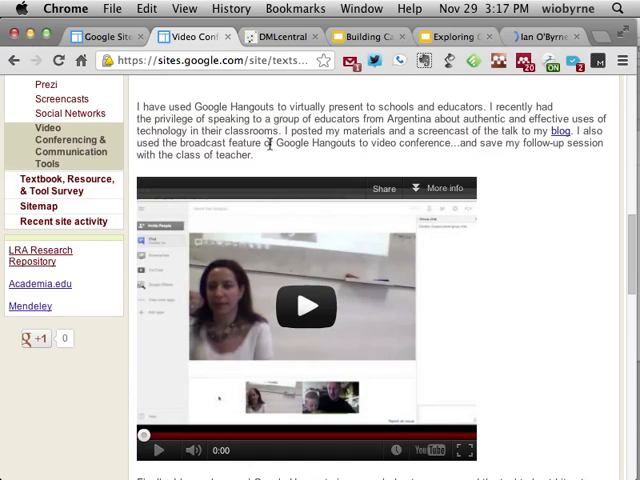
pyautogui.moveTo(344, 157)
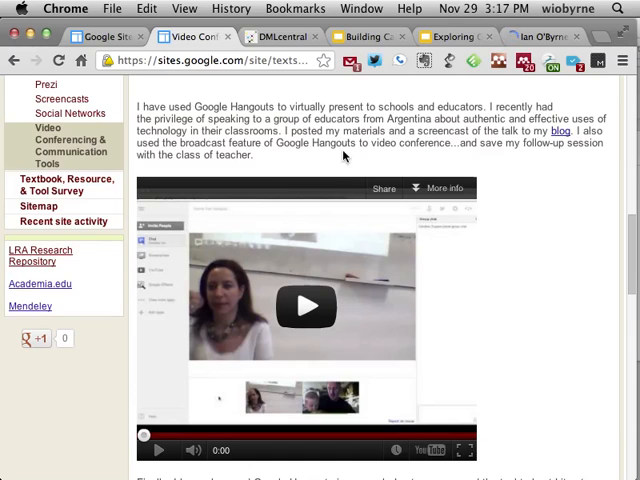
pyautogui.click(307, 306)
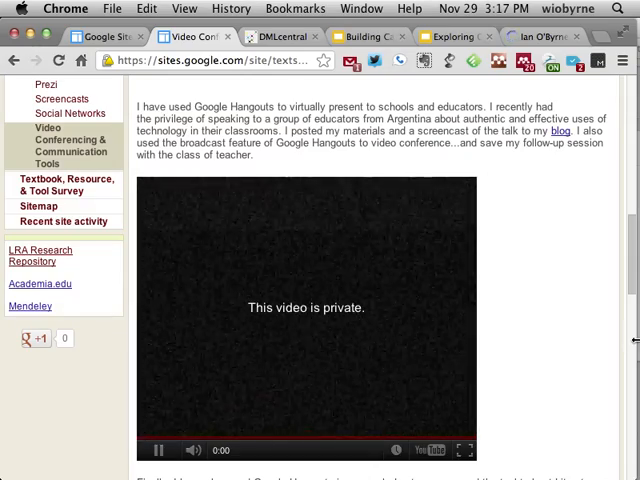
pyautogui.scroll(-3)
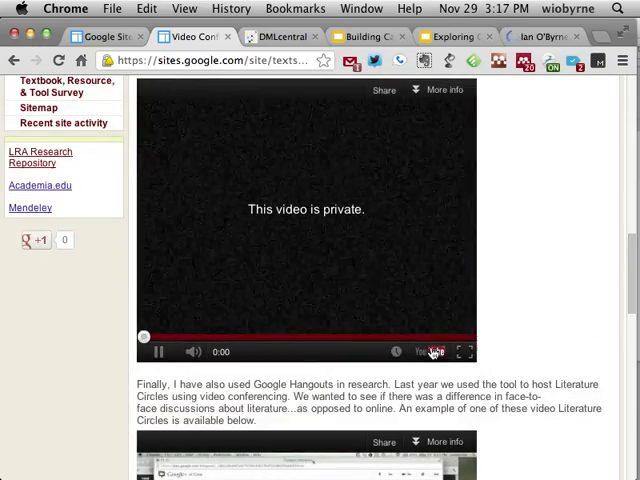
# Step: Open the Argentina talk follow-up video on YouTube and make it full screen
pyautogui.click(433, 351)
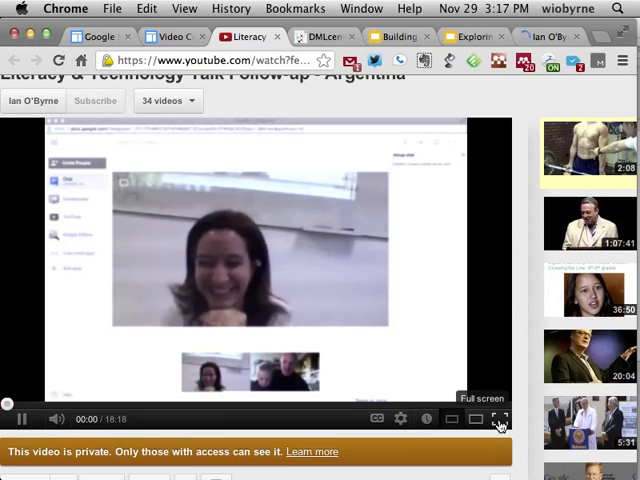
pyautogui.click(499, 419)
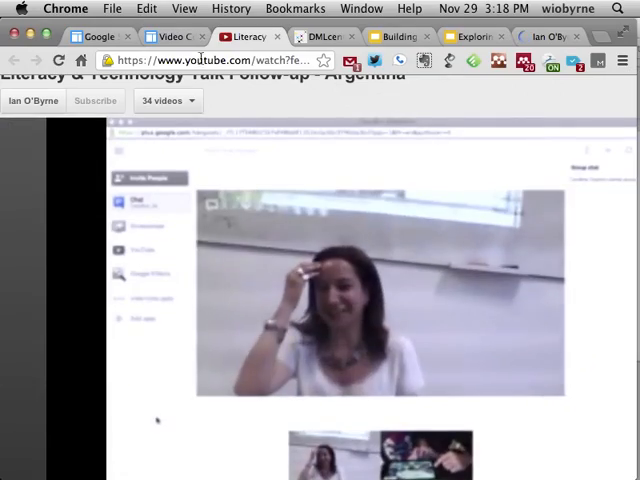
# Step: Return from YouTube to the site and scroll to the Literature Circles video
pyautogui.click(100, 37)
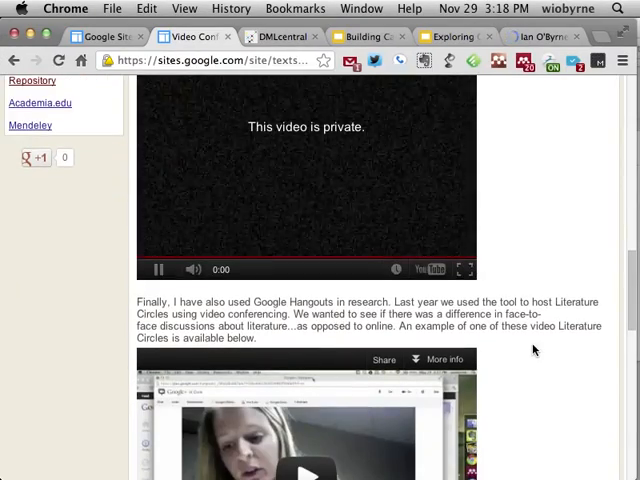
pyautogui.scroll(-3)
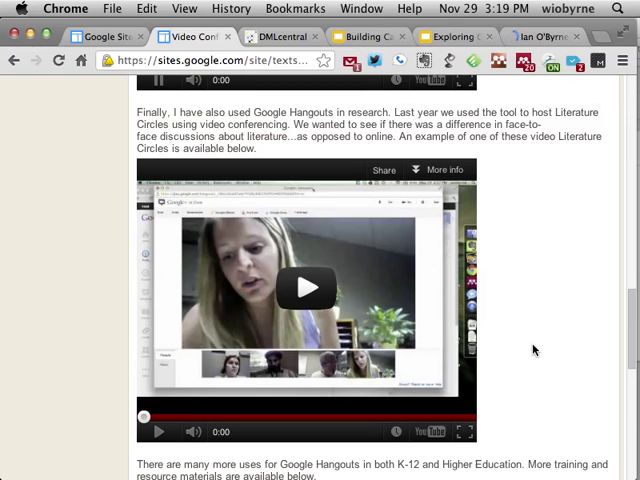
pyautogui.moveTo(432, 431)
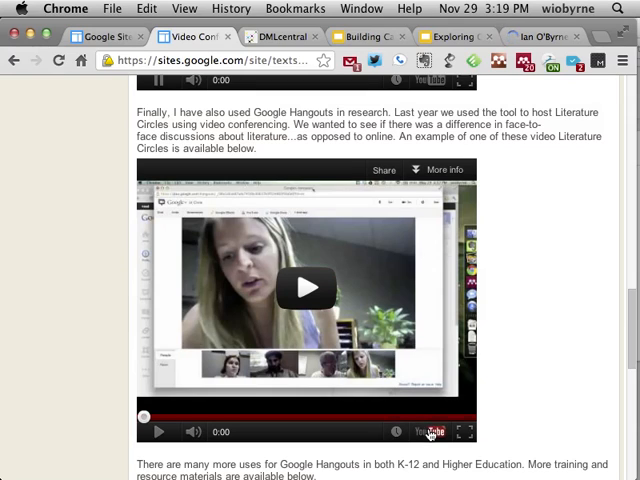
# Step: Play the Lit Circles (Online) Group Hangout video in full screen
pyautogui.click(306, 287)
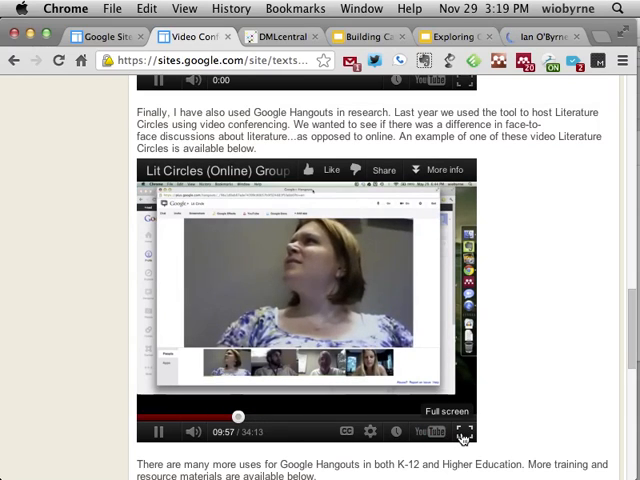
pyautogui.click(463, 431)
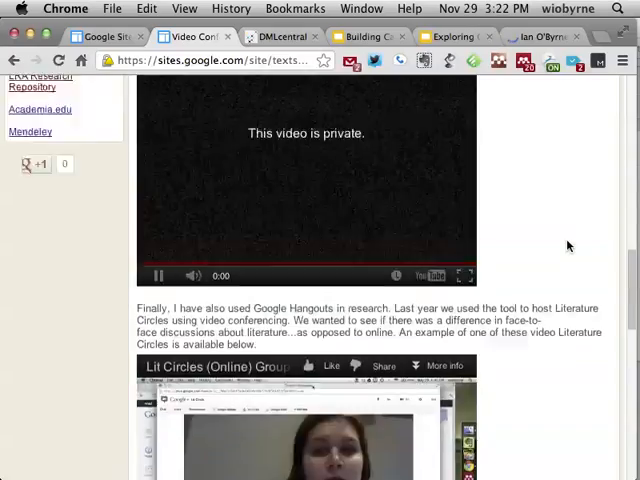
# Step: Scroll past the videos to the embedded Google+ for Higher Education slideshow
pyautogui.scroll(3)
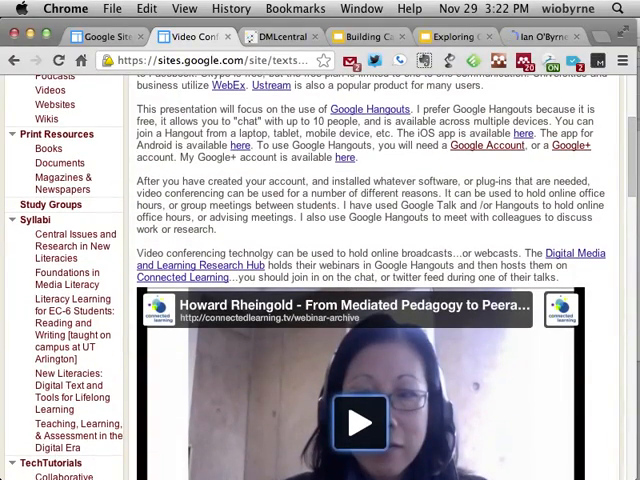
pyautogui.scroll(-3)
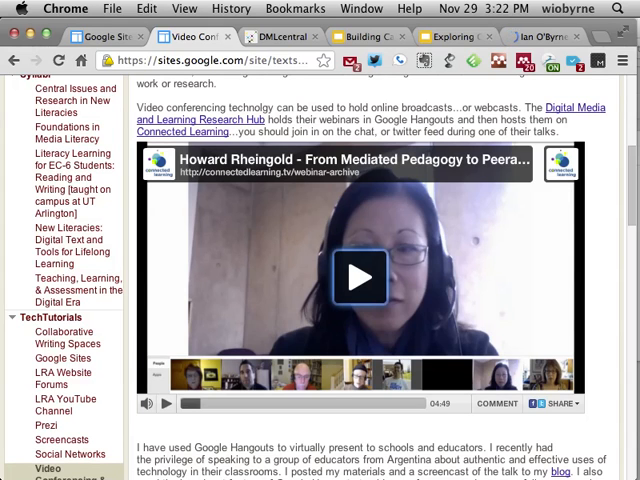
pyautogui.scroll(-3)
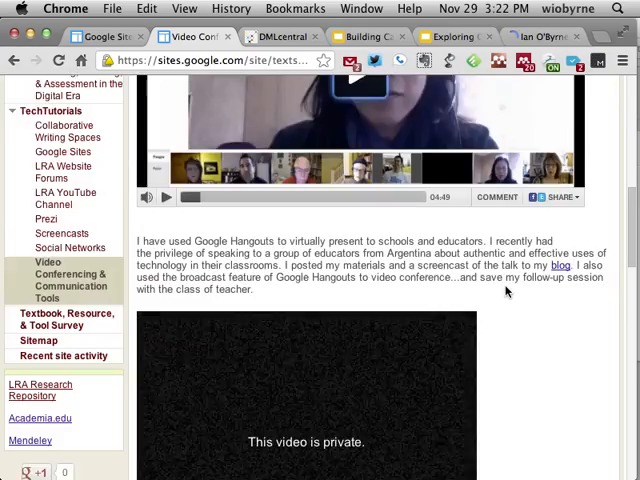
pyautogui.scroll(-3)
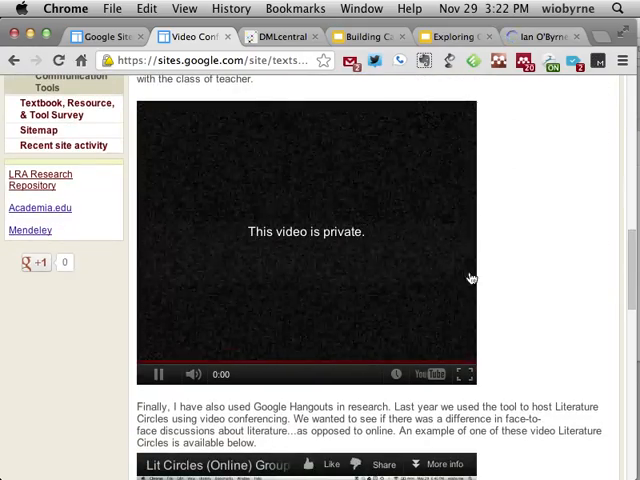
pyautogui.moveTo(399, 272)
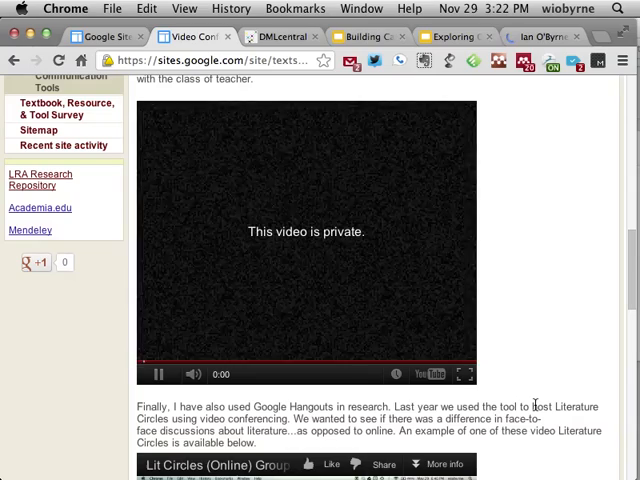
pyautogui.scroll(-3)
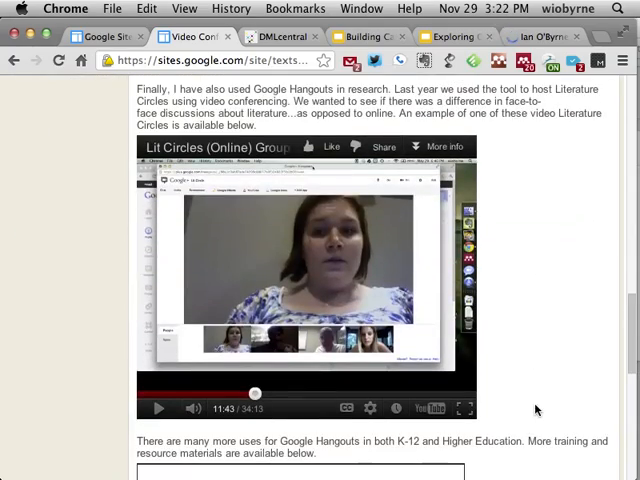
pyautogui.scroll(-3)
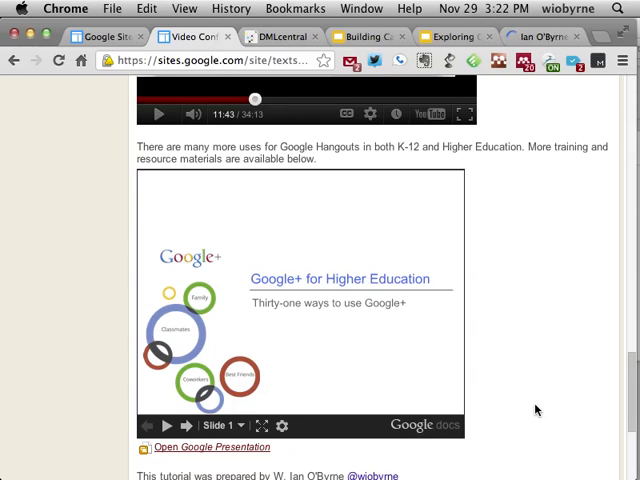
pyautogui.scroll(3)
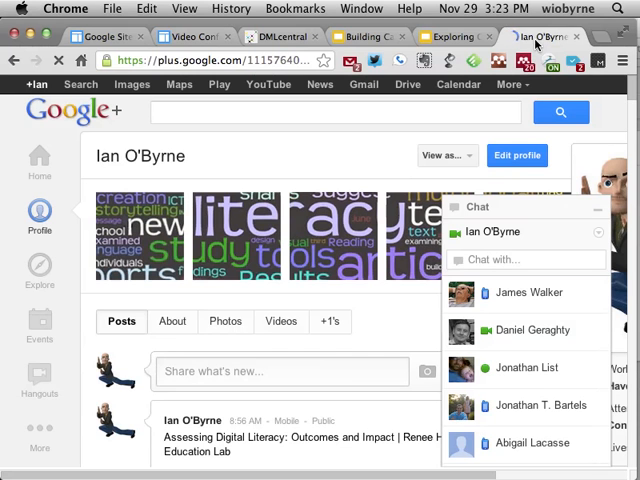
pyautogui.moveTo(263, 145)
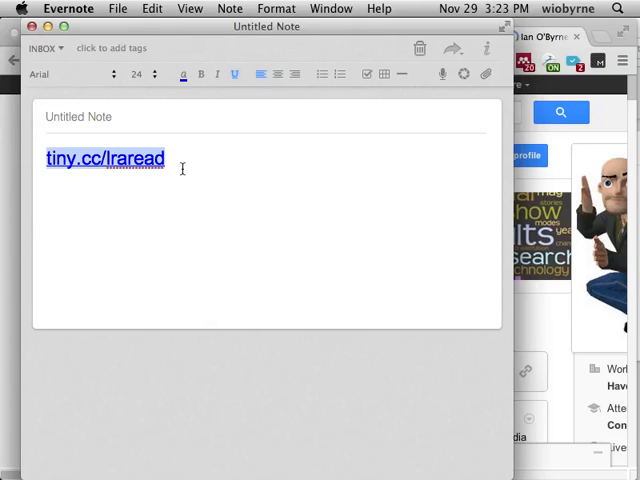
# Step: Set the selected tiny.cc/lraread link to font size 48
pyautogui.click(133, 74)
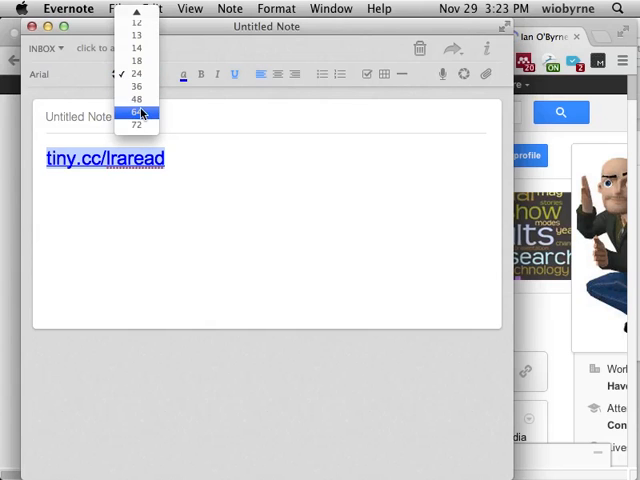
pyautogui.click(136, 99)
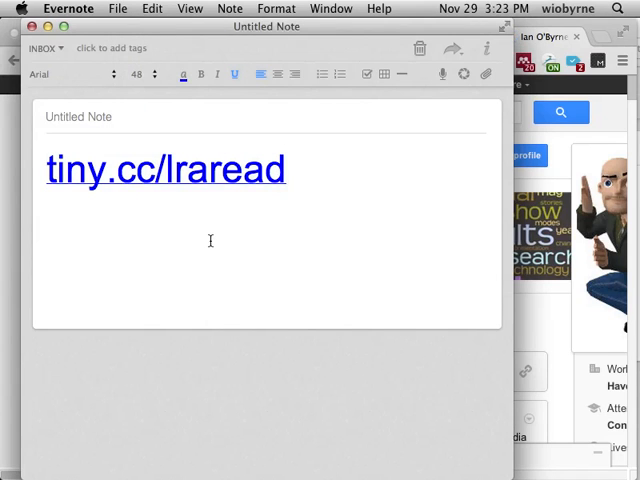
pyautogui.moveTo(223, 247)
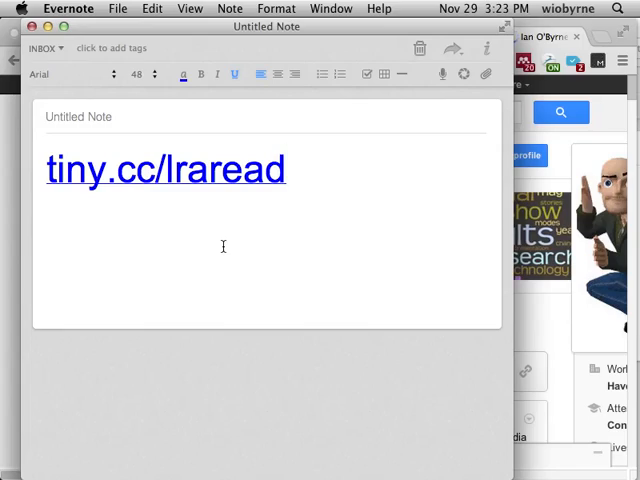
pyautogui.moveTo(206, 242)
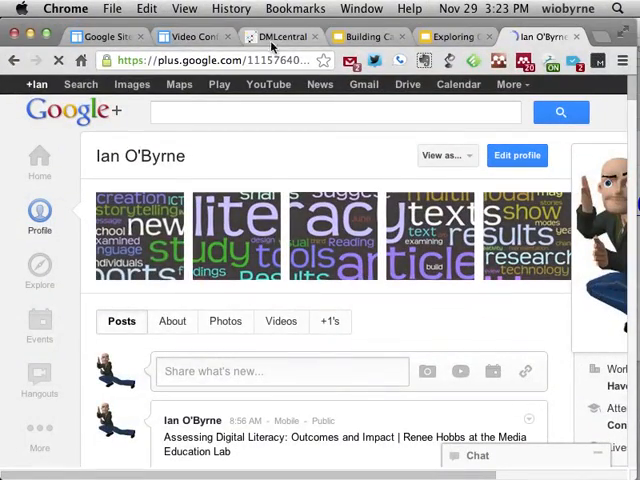
# Step: Return to My Sites and open the Digital Texts & Tools site
pyautogui.click(110, 37)
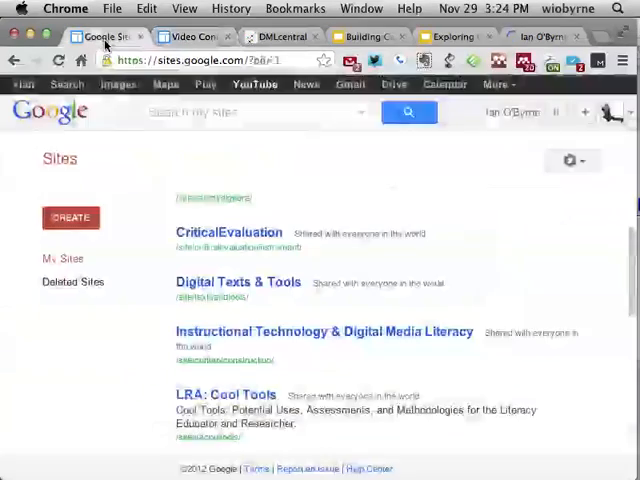
pyautogui.scroll(-3)
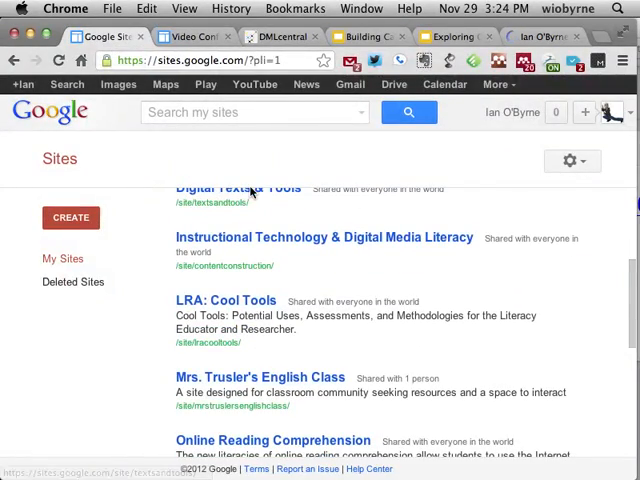
pyautogui.click(238, 188)
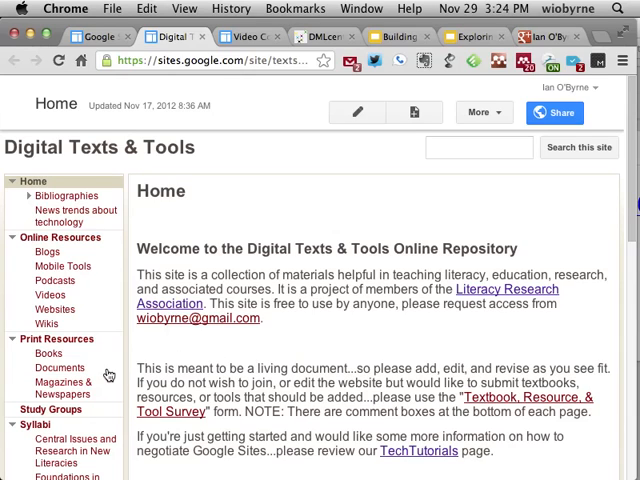
pyautogui.scroll(-3)
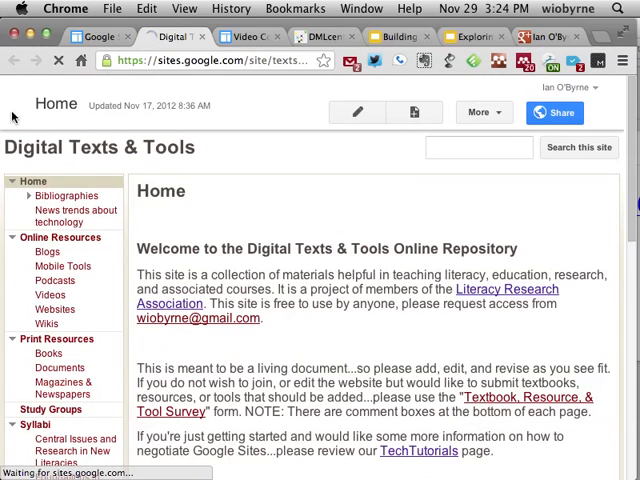
pyautogui.click(49, 294)
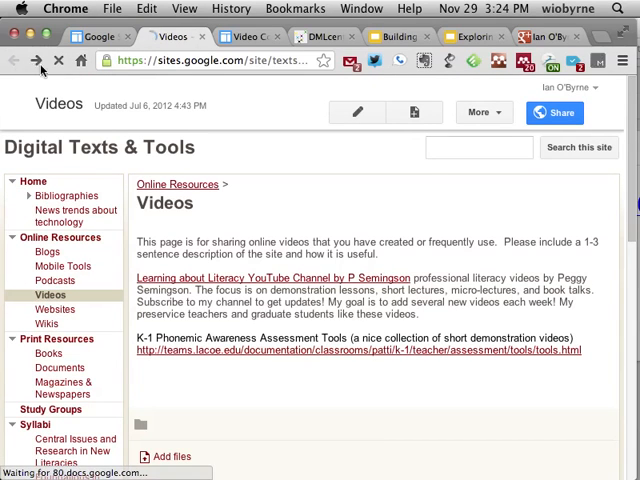
pyautogui.click(34, 181)
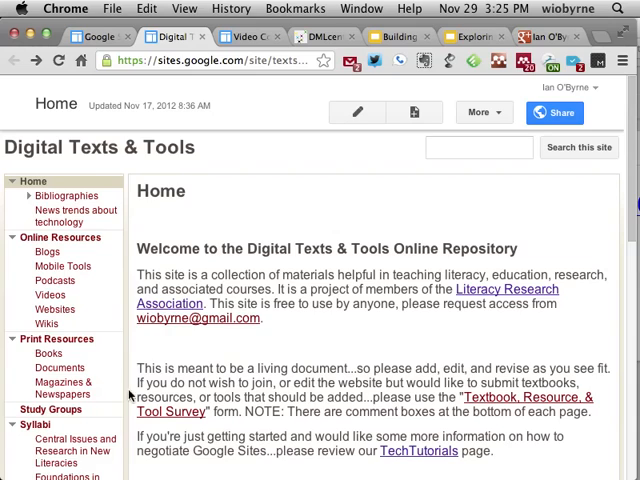
pyautogui.scroll(-3)
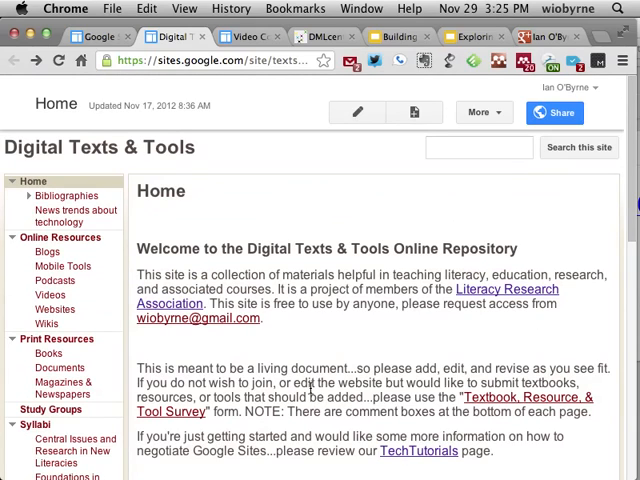
pyautogui.moveTo(231, 8)
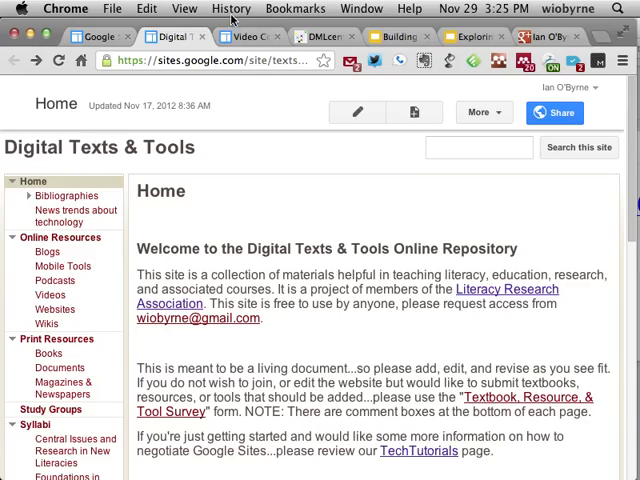
# Step: Scroll down the Video Conferencing page briefly
pyautogui.scroll(-3)
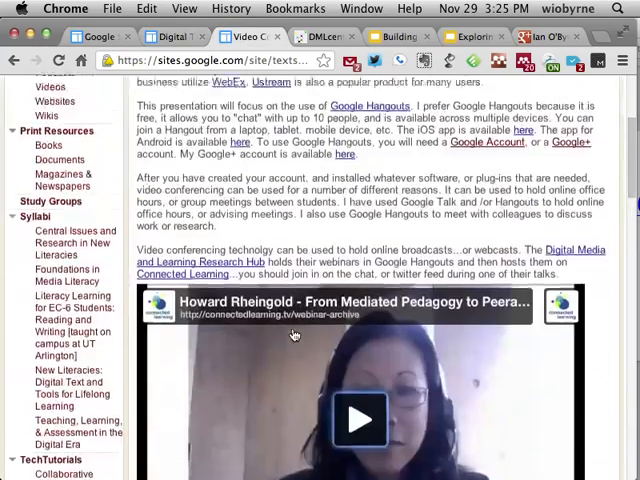
pyautogui.scroll(-3)
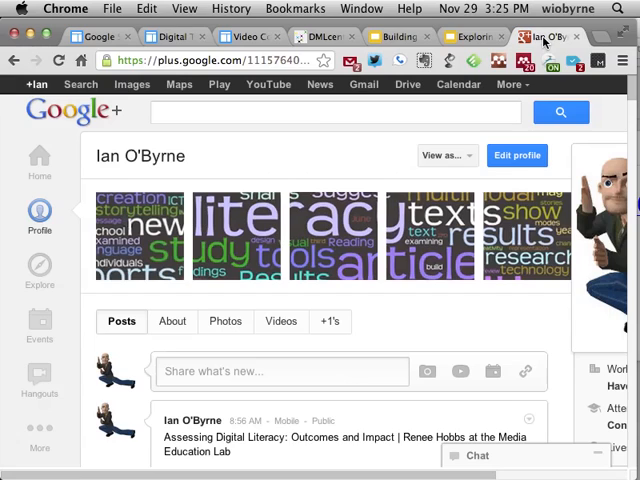
pyautogui.moveTo(441, 312)
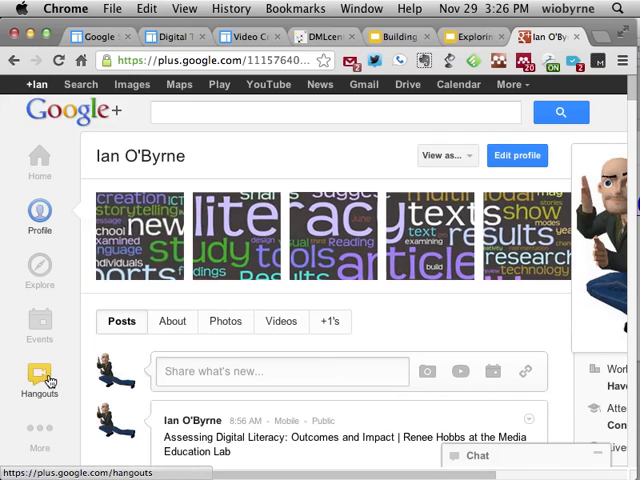
pyautogui.click(40, 385)
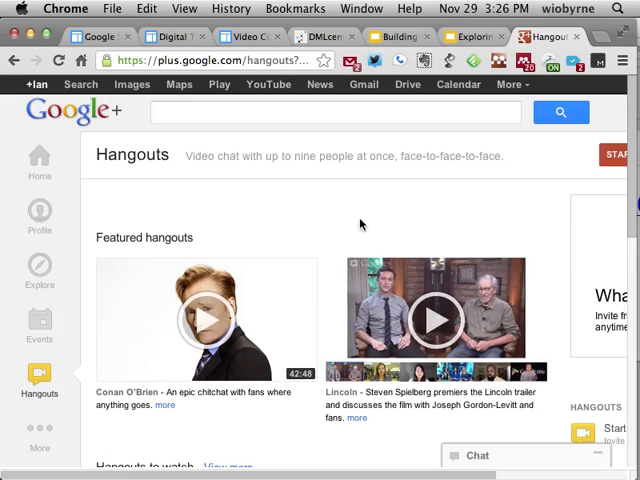
pyautogui.scroll(-3)
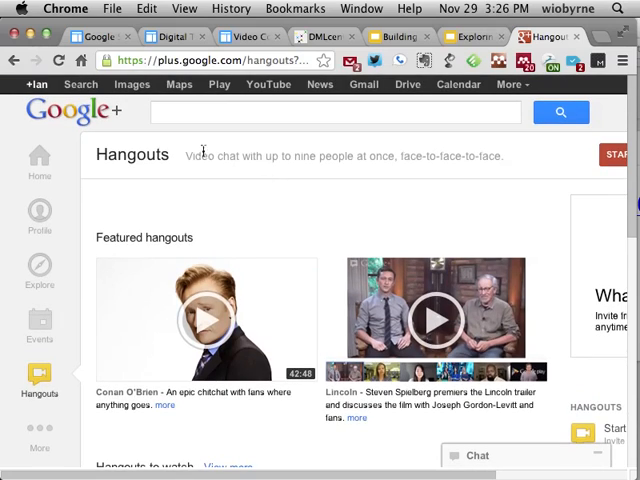
pyautogui.click(39, 160)
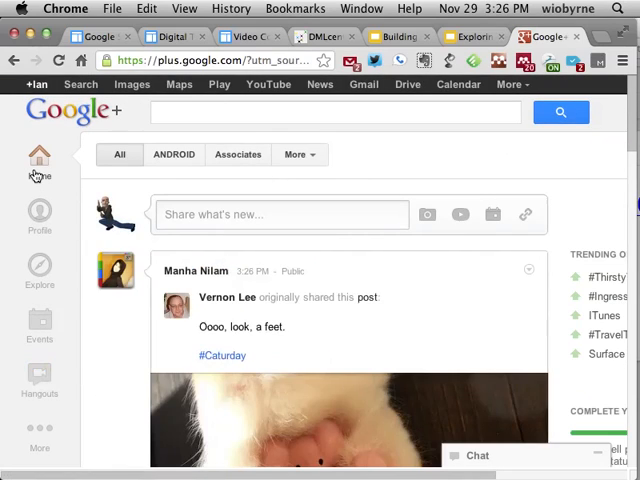
pyautogui.click(40, 215)
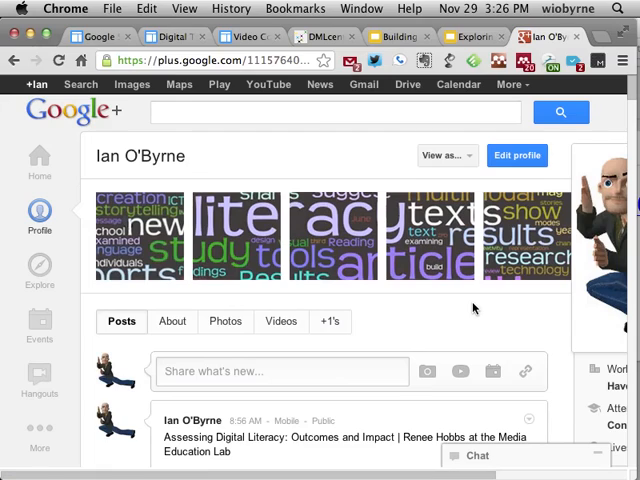
# Step: Browse the chat contacts, collapse the chat list, and scroll back to the profile top
pyautogui.scroll(-3)
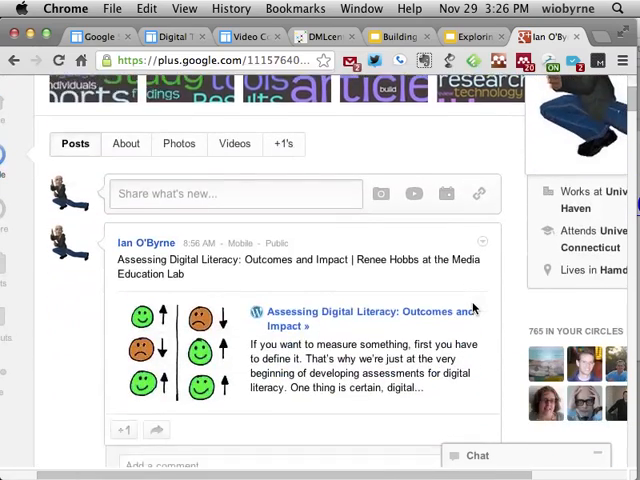
pyautogui.scroll(-3)
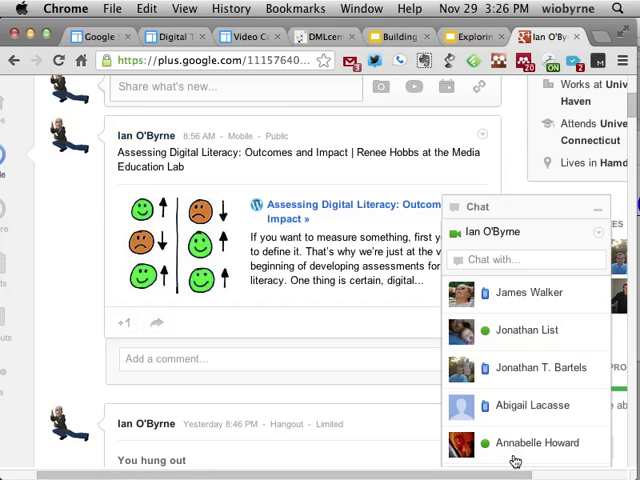
pyautogui.scroll(-3)
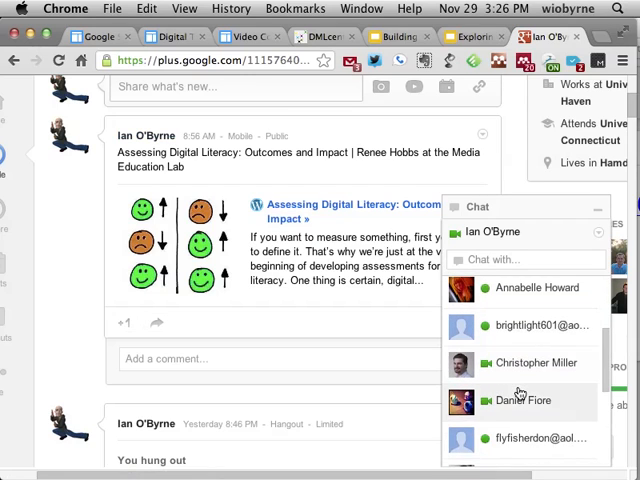
pyautogui.scroll(-3)
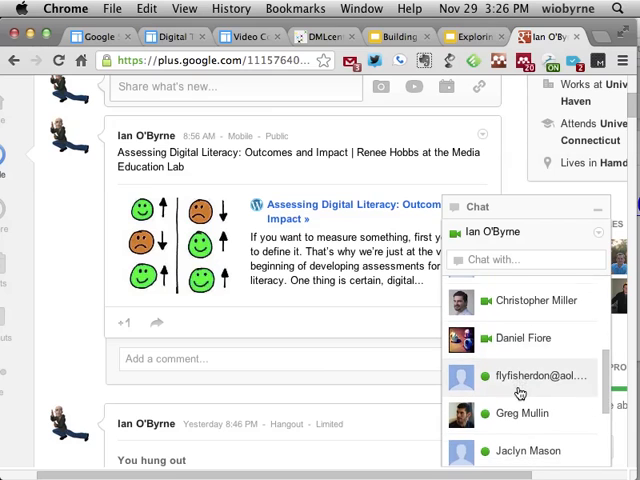
pyautogui.scroll(-3)
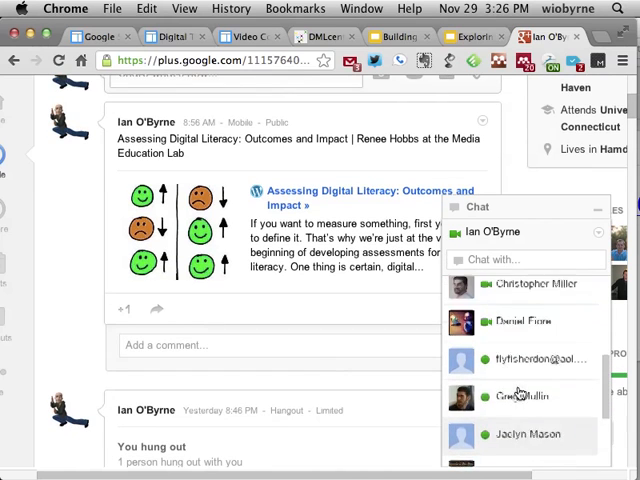
pyautogui.scroll(3)
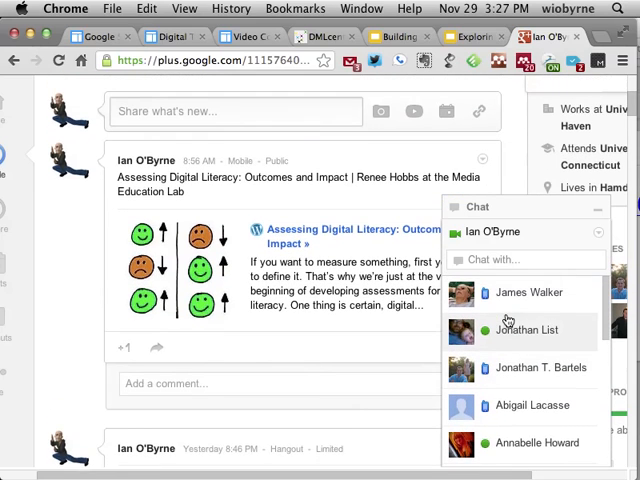
pyautogui.moveTo(509, 369)
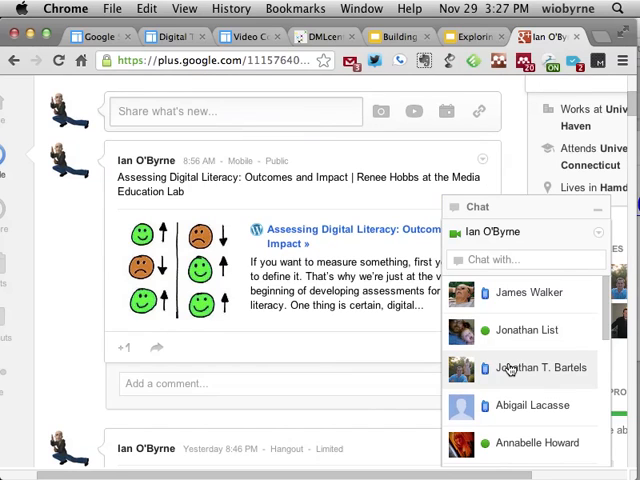
pyautogui.click(596, 207)
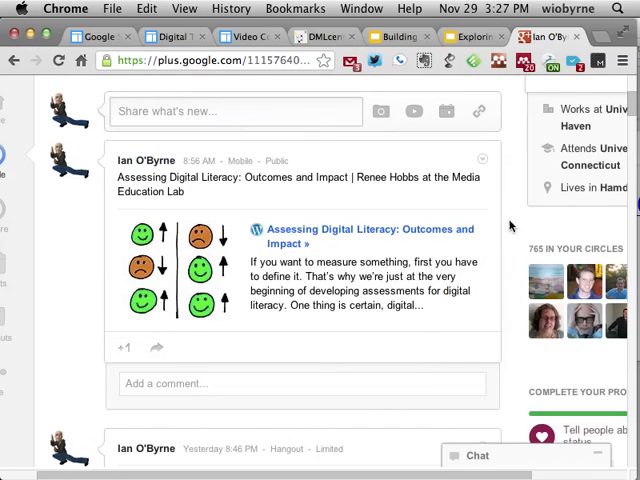
pyautogui.scroll(3)
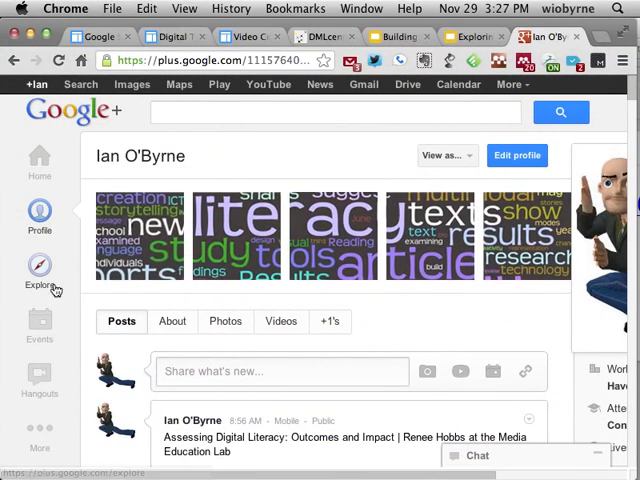
pyautogui.moveTo(39, 374)
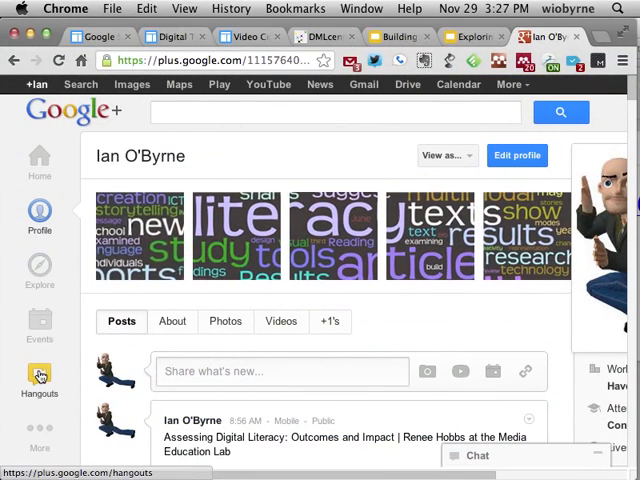
# Step: Open Hangouts from the left navigation and scroll through the featured and On Air hangouts
pyautogui.click(39, 380)
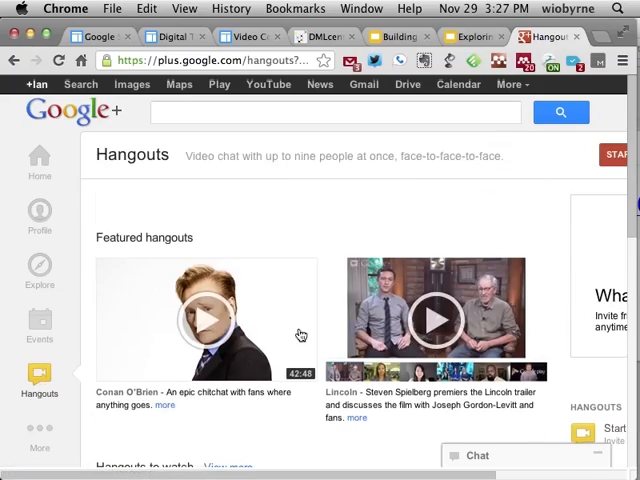
pyautogui.scroll(-3)
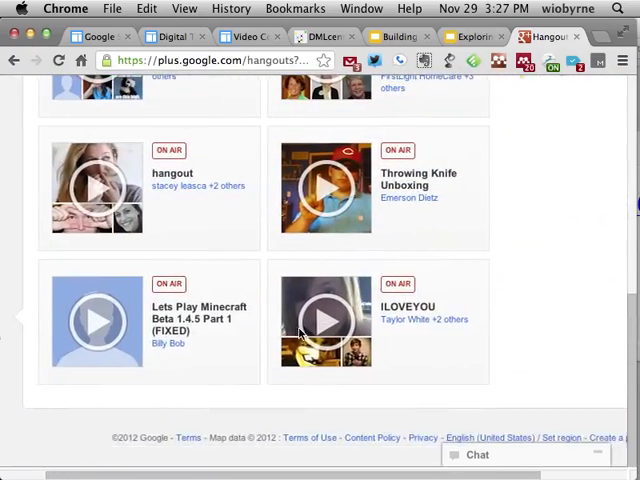
pyautogui.scroll(3)
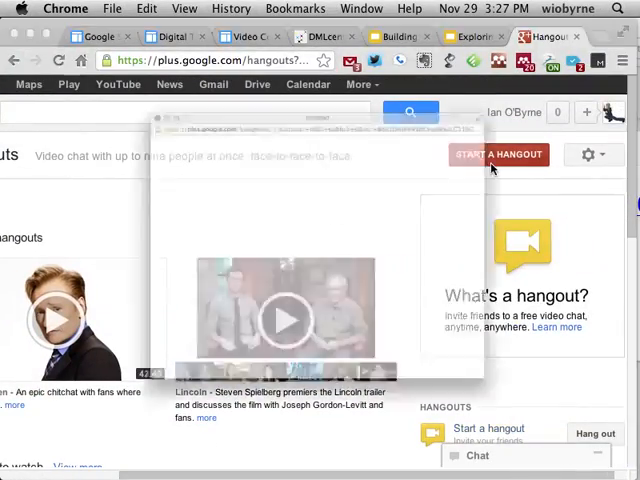
pyautogui.click(498, 154)
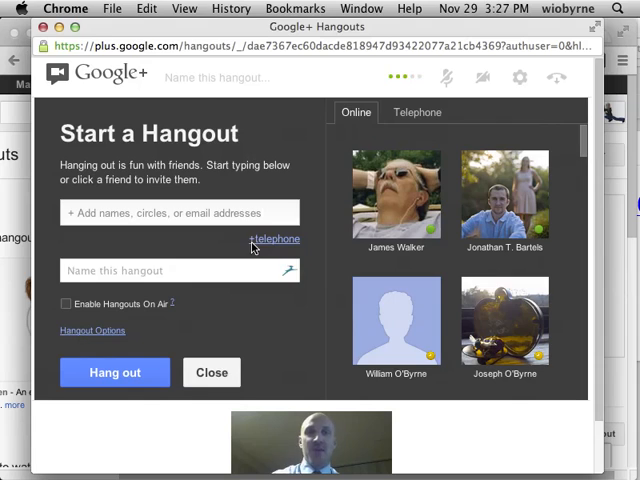
pyautogui.moveTo(277, 195)
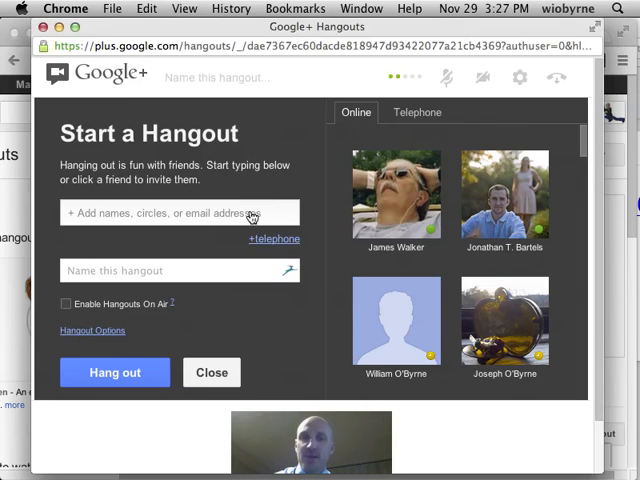
pyautogui.write('jo')
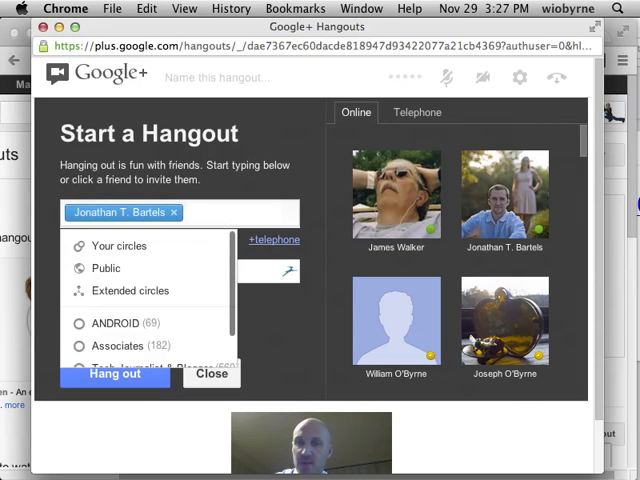
pyautogui.write('gre')
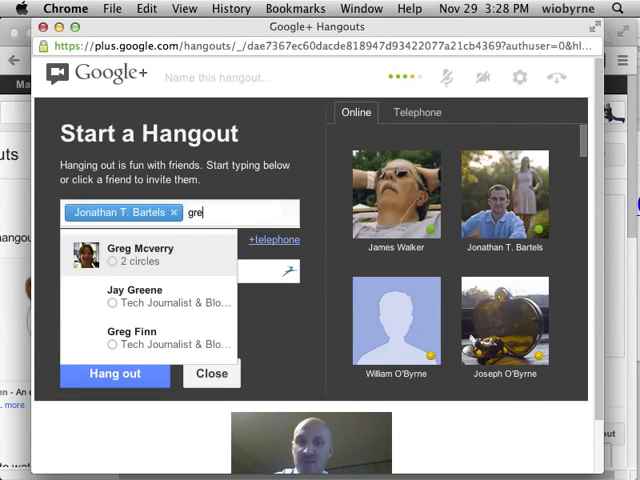
pyautogui.click(127, 248)
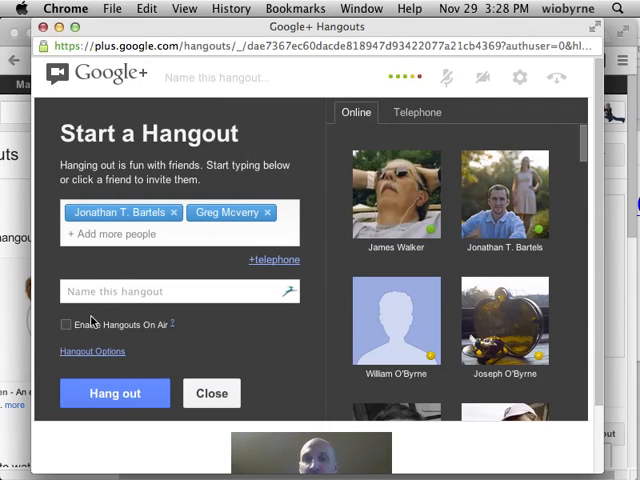
# Step: Enable Hangouts On Air, acknowledge the YouTube notice, and name the hangout 'test'
pyautogui.click(66, 324)
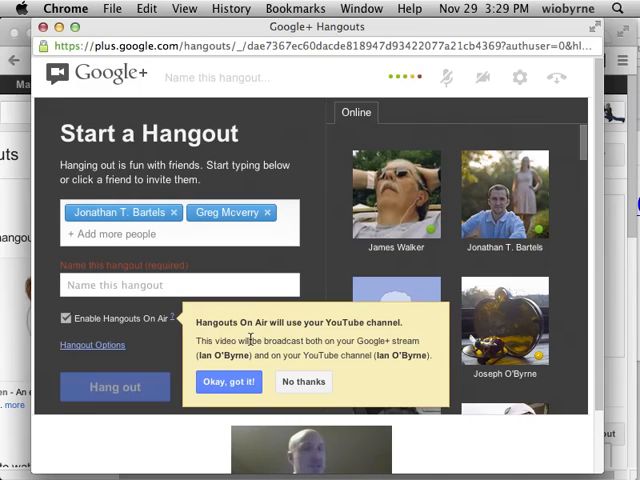
pyautogui.click(228, 381)
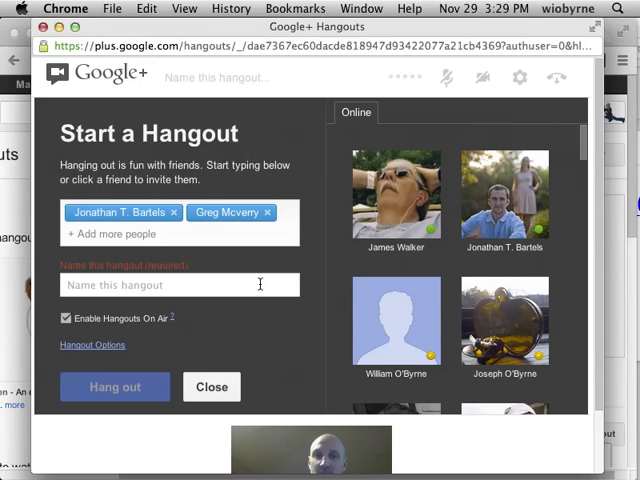
pyautogui.write('test')
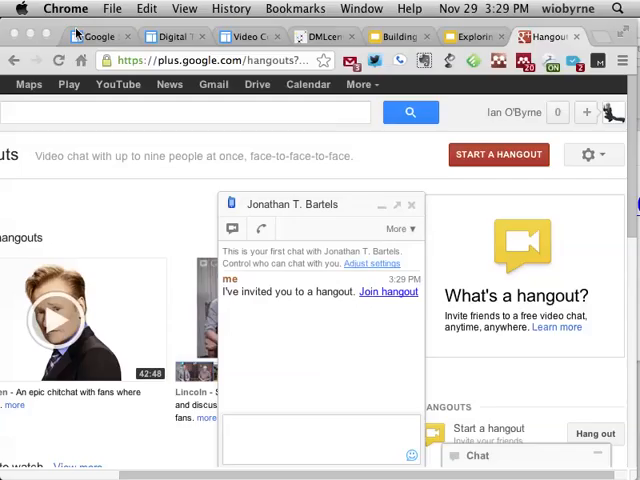
# Step: Switch to the running 'test' On Air hangout window with the webcam feed
pyautogui.click(388, 292)
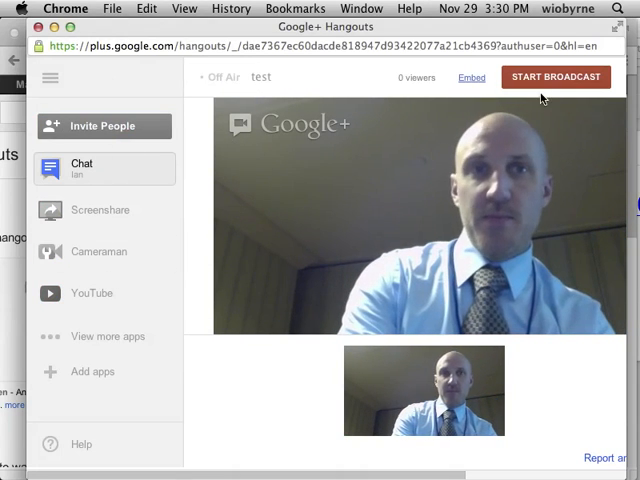
# Step: Start the broadcast and confirm broadcasting publicly
pyautogui.click(556, 77)
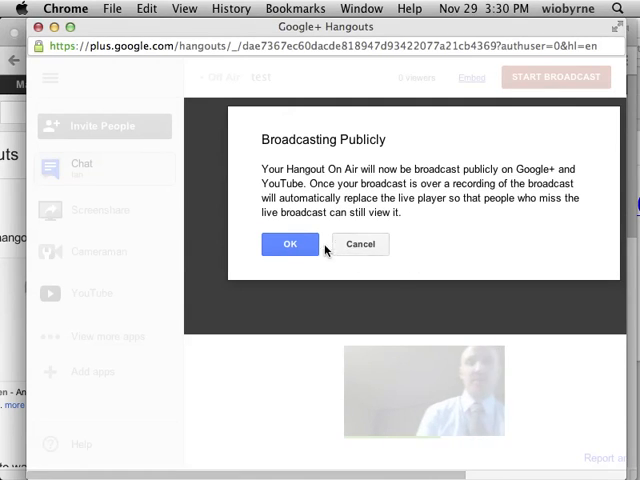
pyautogui.click(290, 244)
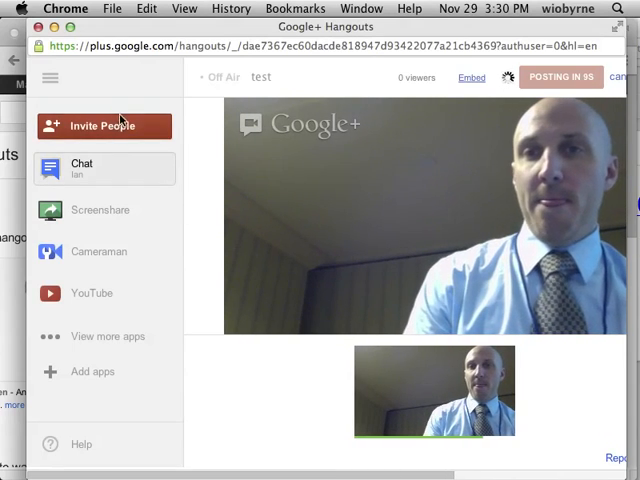
pyautogui.click(103, 125)
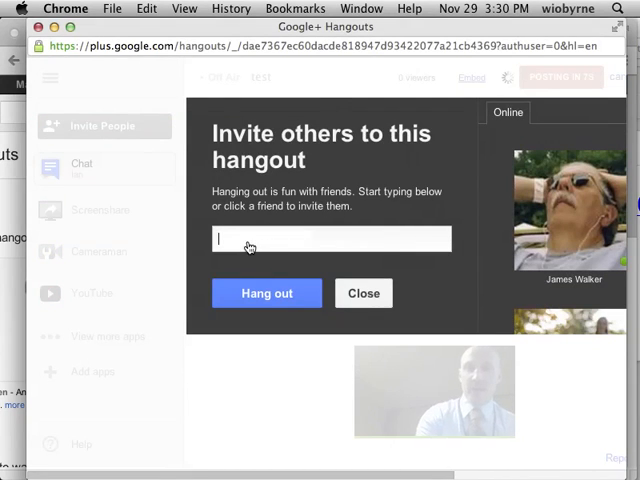
pyautogui.write('Greg Mcverry Jonathan T. Bartels')
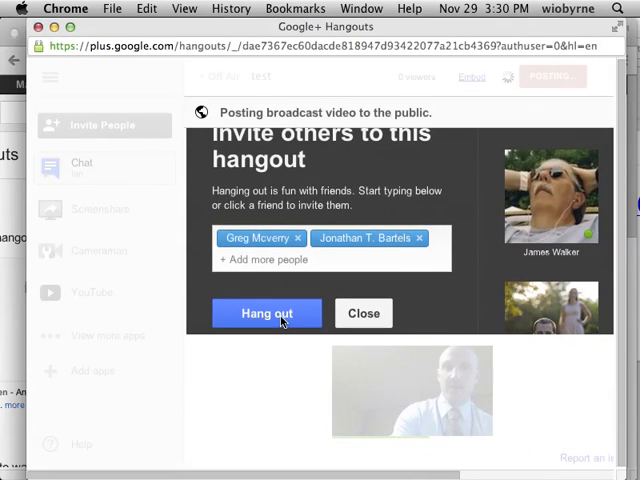
pyautogui.click(267, 313)
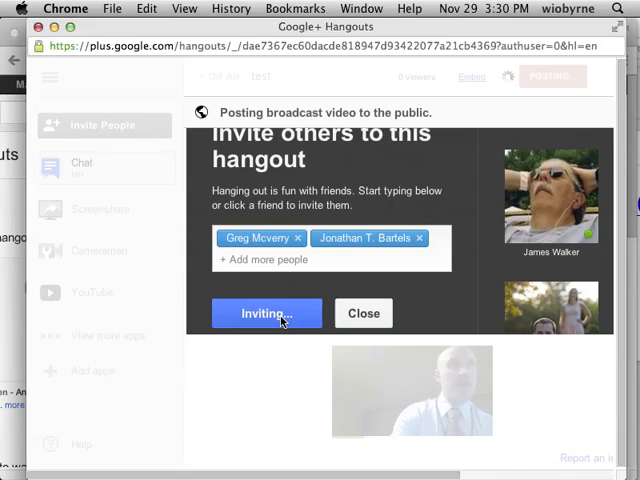
pyautogui.click(267, 313)
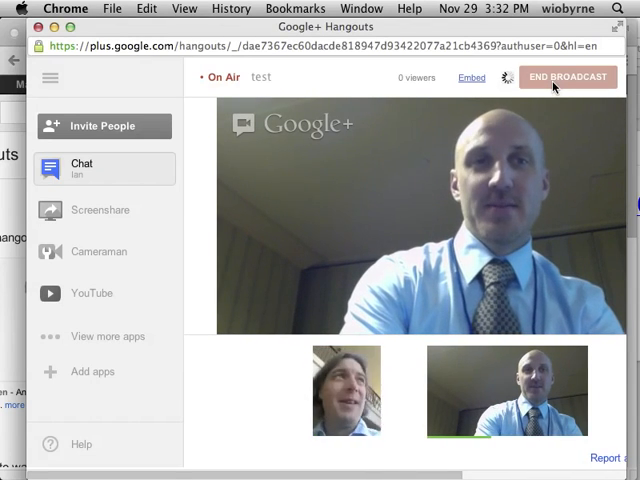
# Step: End the live hangout broadcast and bring back the Evernote note with tiny.cc/lraread
pyautogui.click(567, 77)
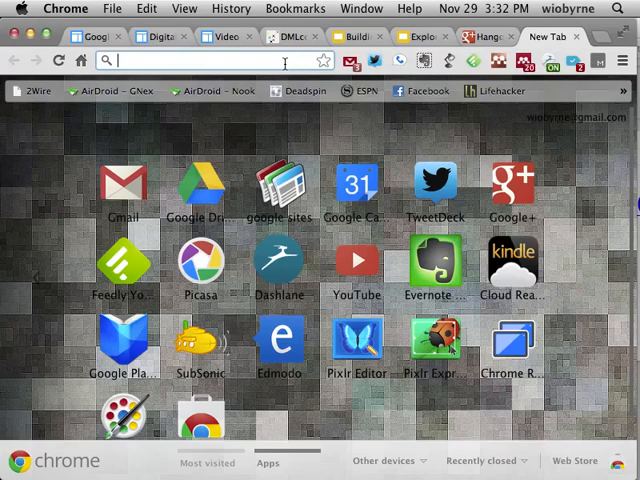
pyautogui.press('Return')
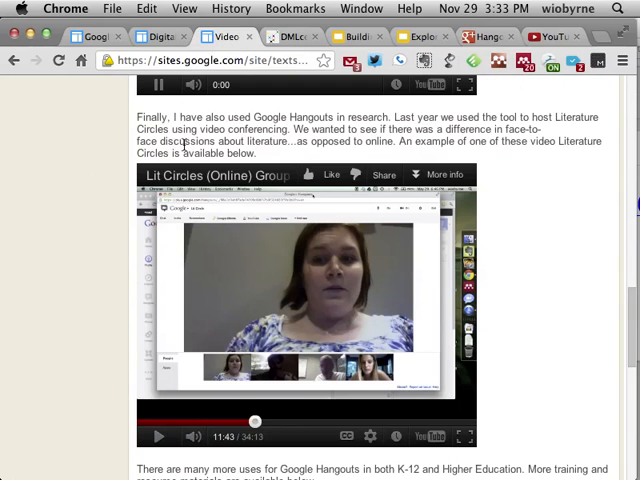
pyautogui.scroll(3)
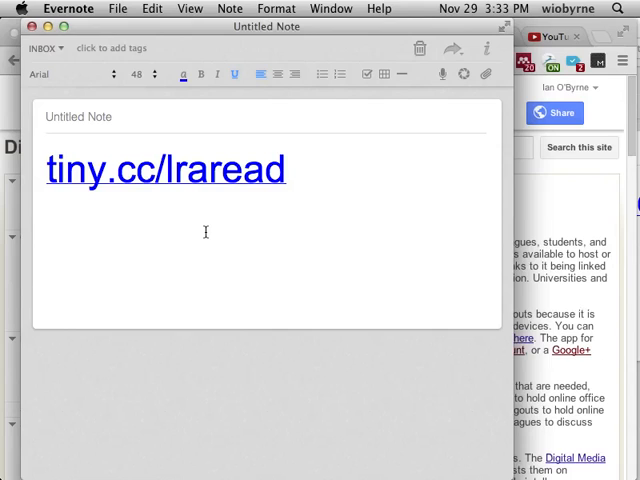
# Step: Dismiss the Evernote note to reveal the Digital Texts & Tools home page
pyautogui.click(284, 170)
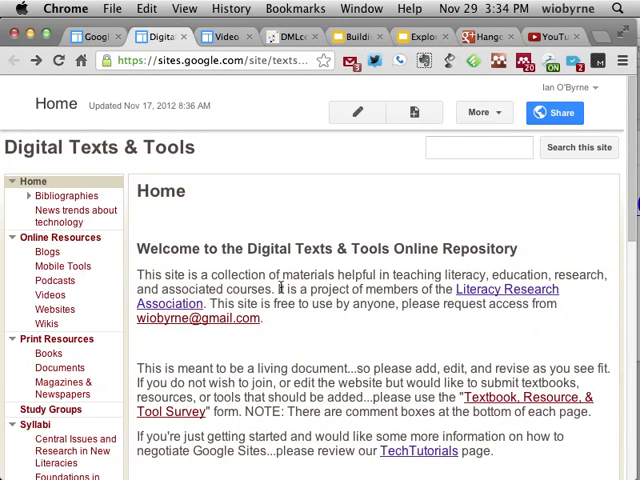
pyautogui.moveTo(312, 171)
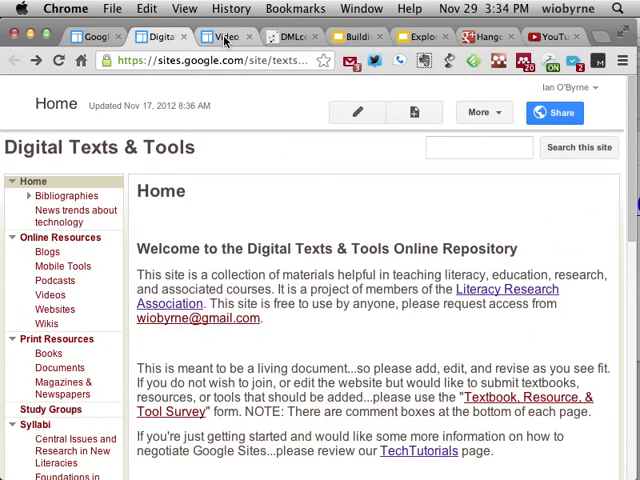
# Step: Go to the Video page and bring the Chrome window showing Video Conferencing & Communication Tools forward
pyautogui.click(218, 37)
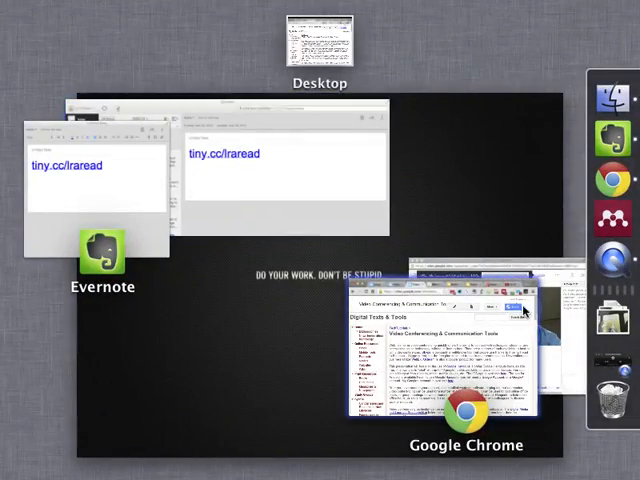
pyautogui.click(463, 350)
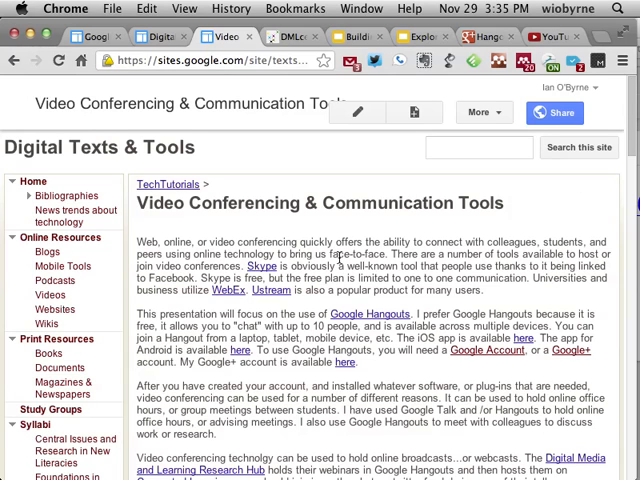
pyautogui.moveTo(282, 137)
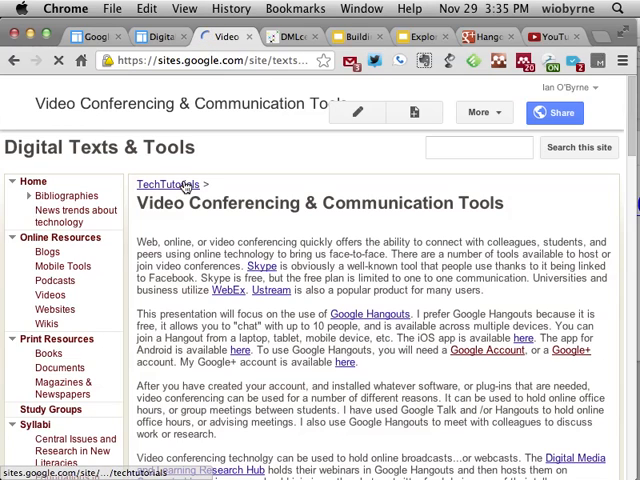
pyautogui.click(171, 184)
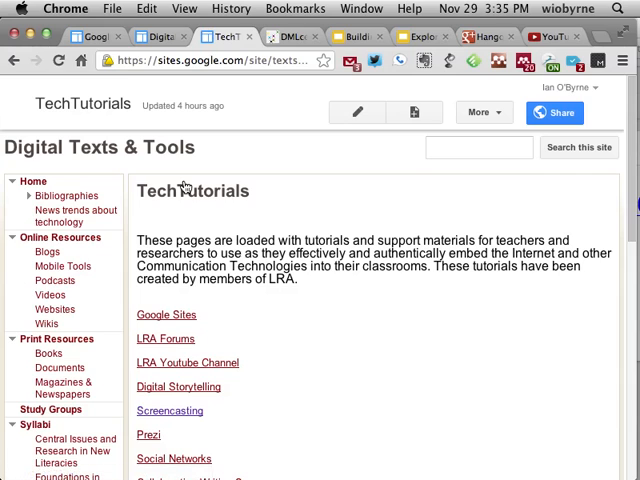
pyautogui.click(15, 60)
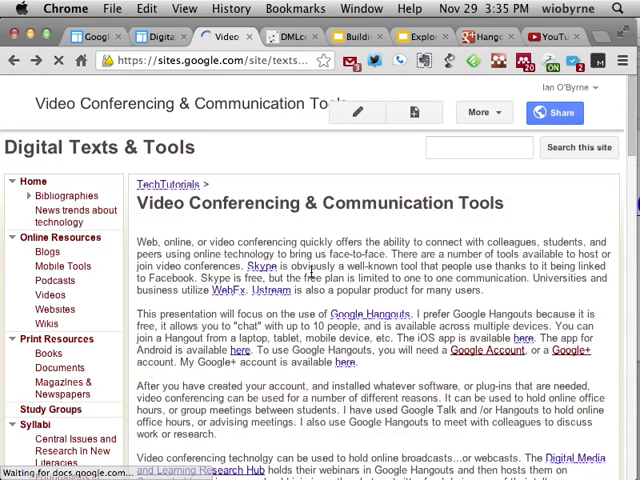
pyautogui.scroll(-3)
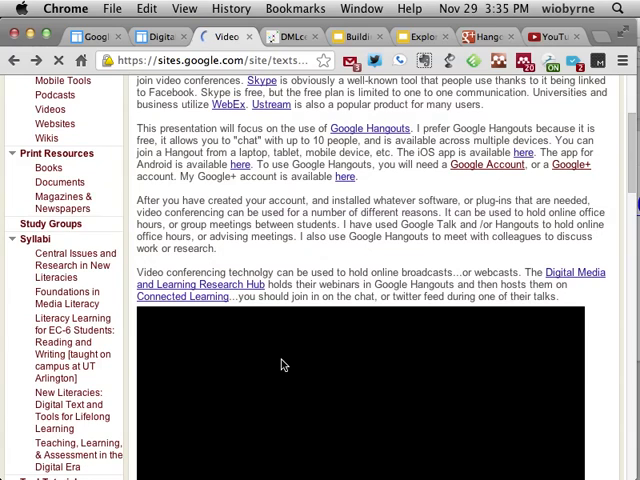
pyautogui.scroll(-3)
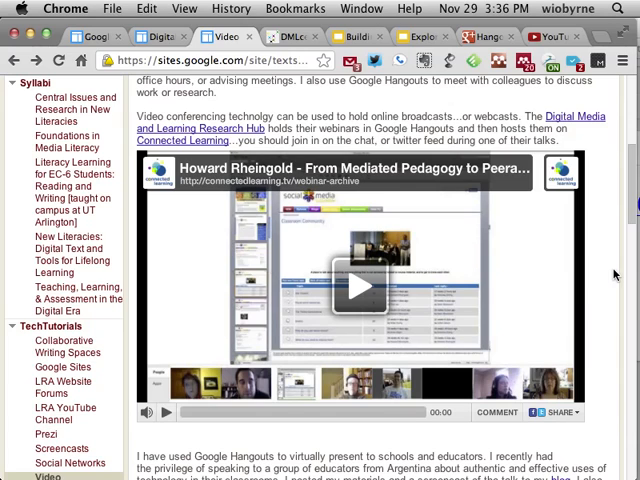
# Step: Scroll the Hangouts page past the Literature Circles video, ending on YouTube search results
pyautogui.scroll(-3)
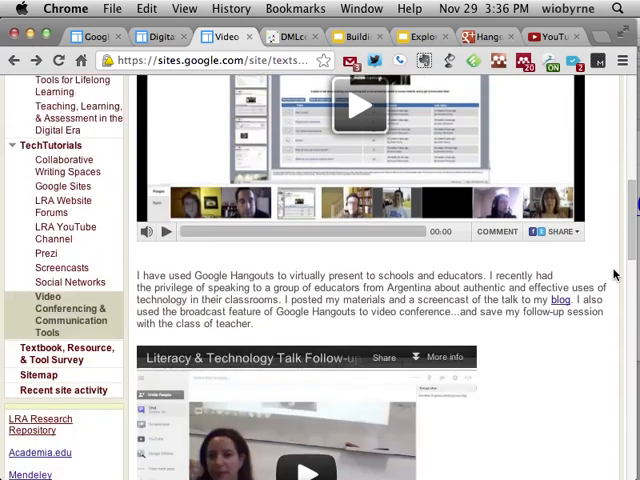
pyautogui.scroll(-3)
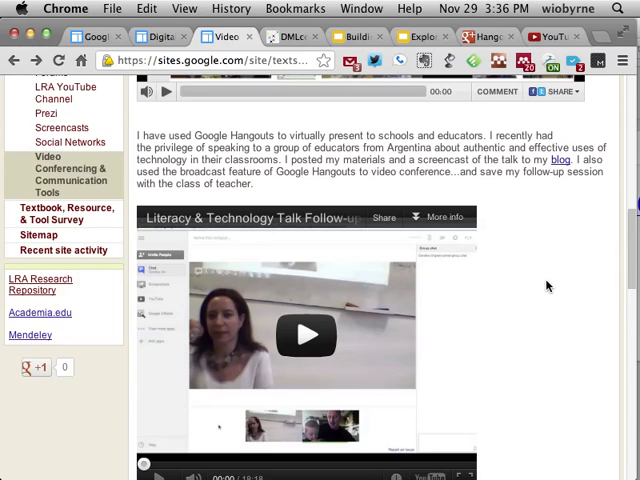
pyautogui.scroll(-3)
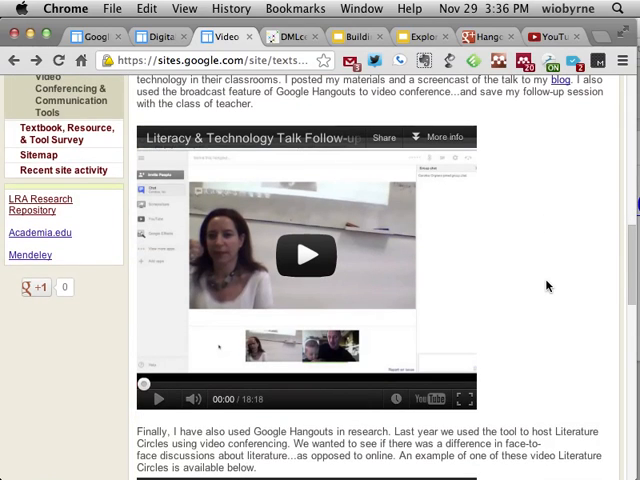
pyautogui.scroll(-3)
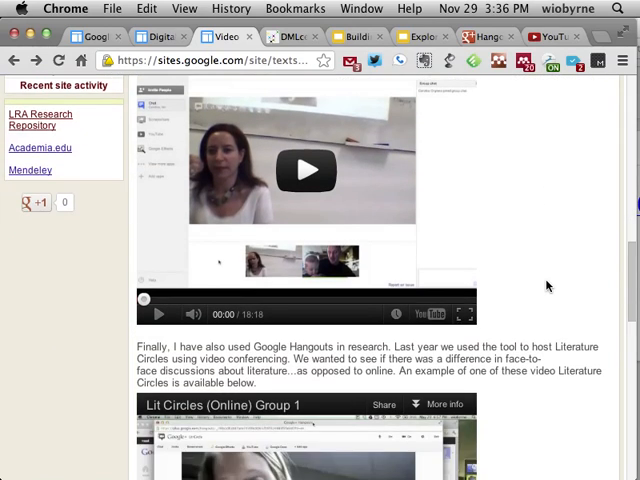
pyautogui.scroll(-3)
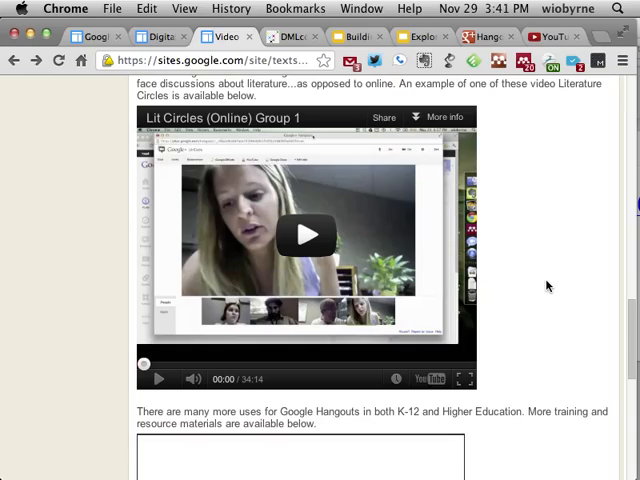
pyautogui.scroll(3)
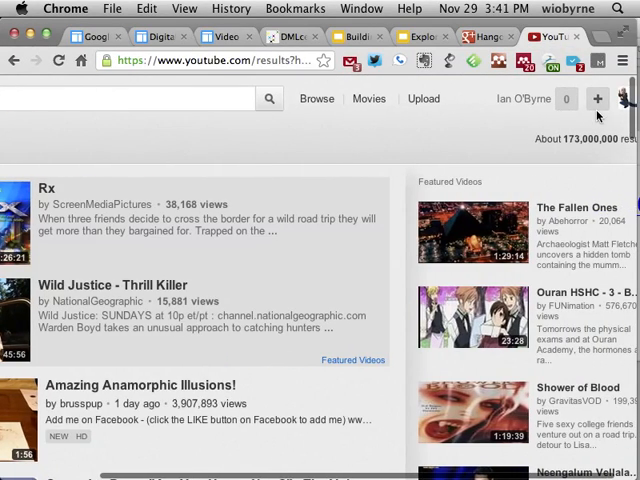
# Step: Open YouTube's Video Manager from the account menu to list uploaded videos
pyautogui.click(619, 98)
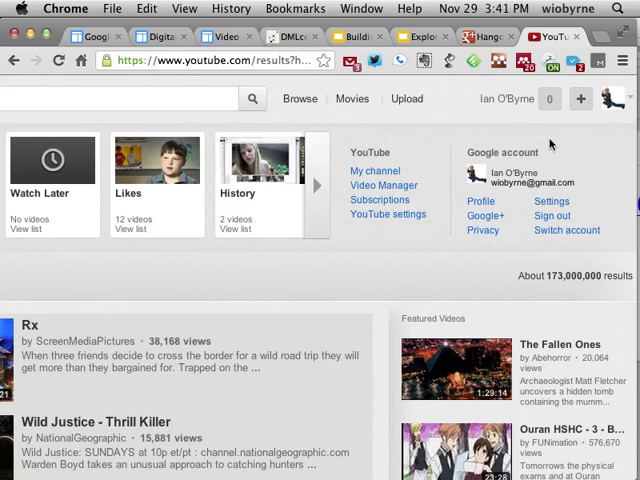
pyautogui.moveTo(258, 163)
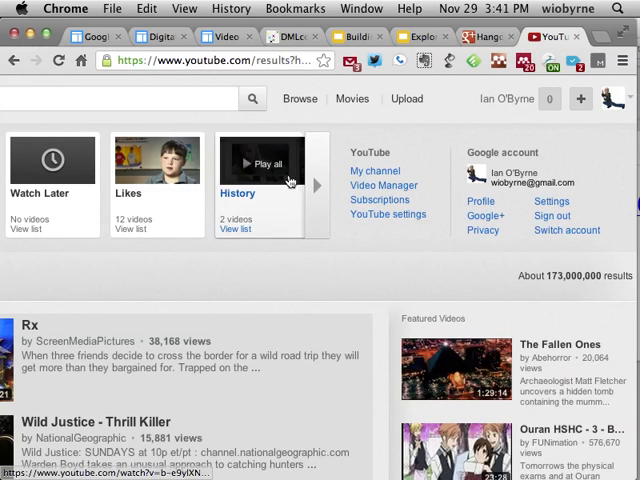
pyautogui.click(384, 185)
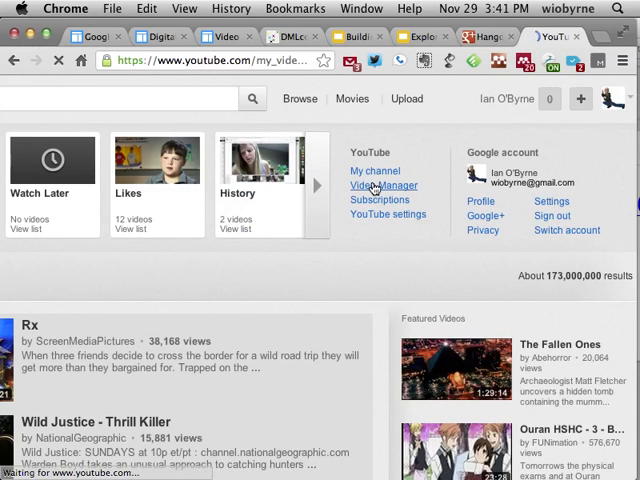
pyautogui.click(383, 186)
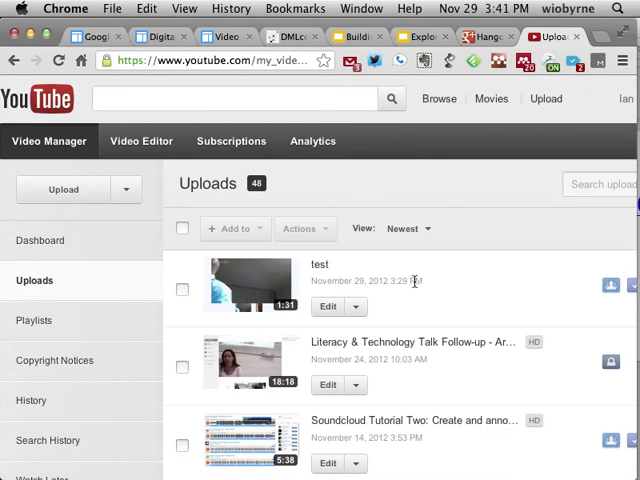
pyautogui.scroll(-3)
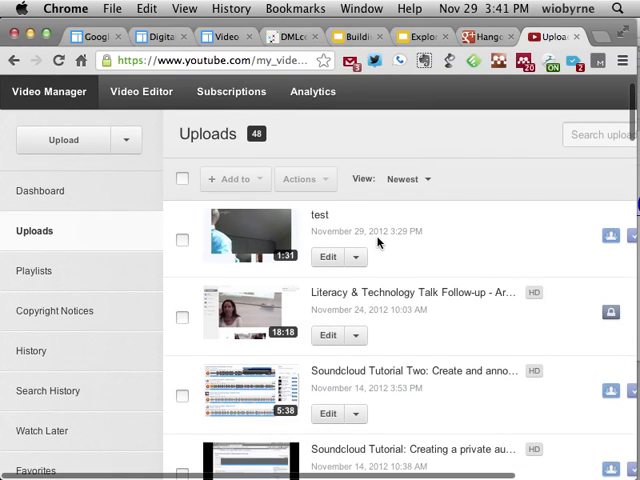
pyautogui.moveTo(373, 250)
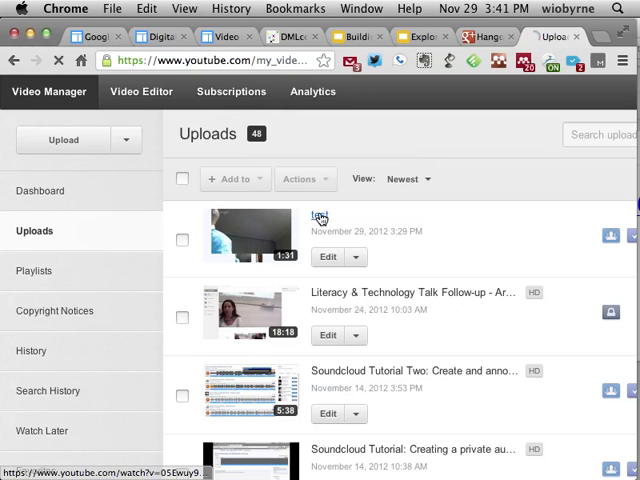
# Step: Watch the new 1:31 'test' hangout recording, then return to the Uploads list
pyautogui.click(318, 215)
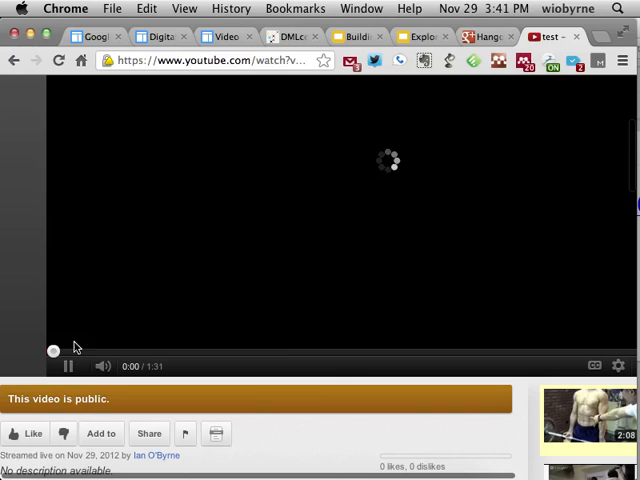
pyautogui.scroll(3)
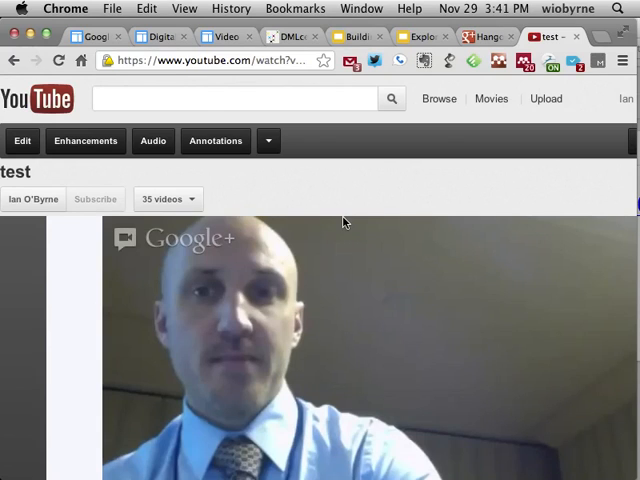
pyautogui.moveTo(419, 207)
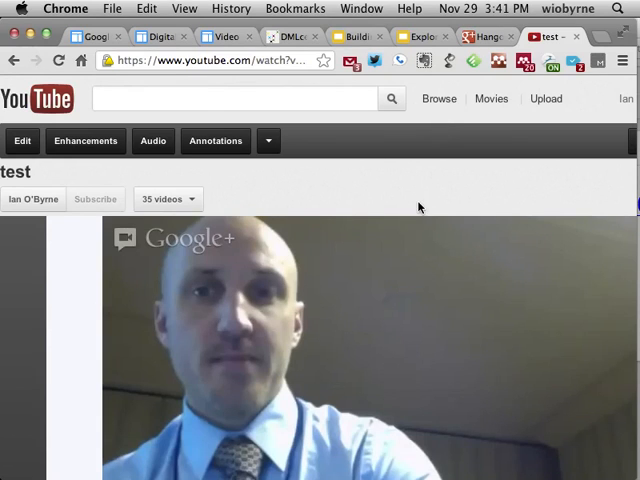
pyautogui.click(486, 37)
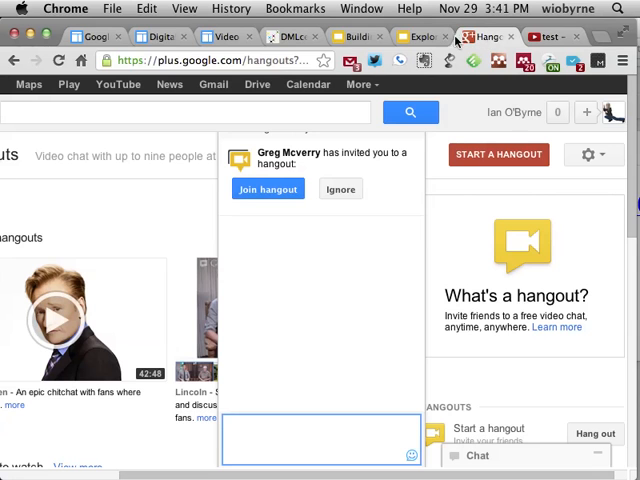
pyautogui.click(552, 37)
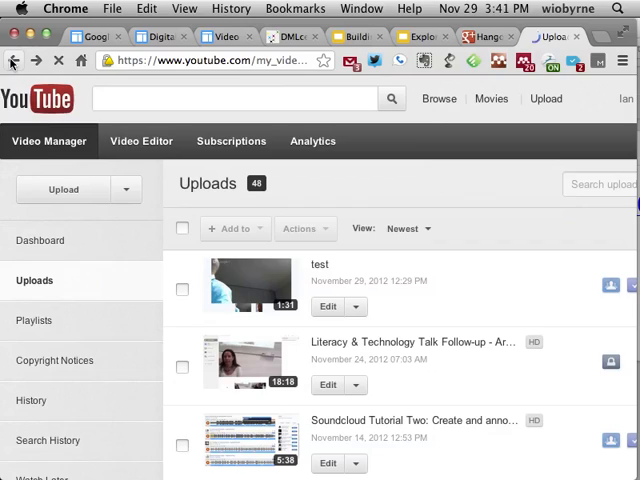
# Step: Scroll the uploads and open the Lit Circles (Online) Group 1 recording's watch page
pyautogui.scroll(-3)
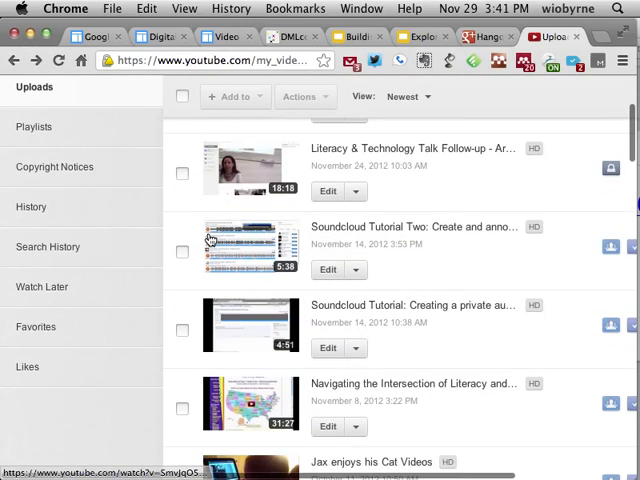
pyautogui.scroll(-3)
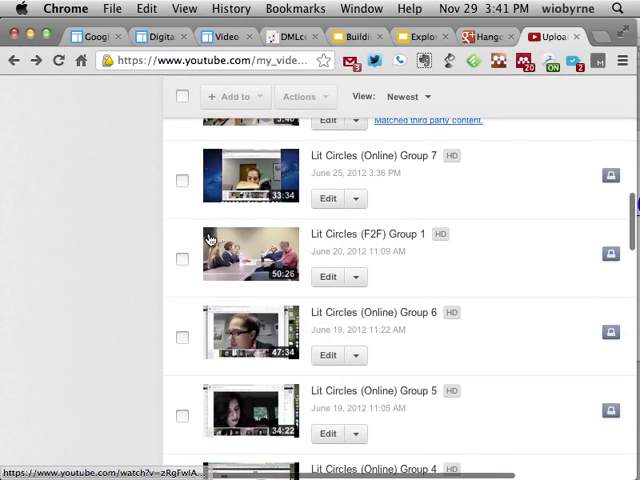
pyautogui.scroll(-3)
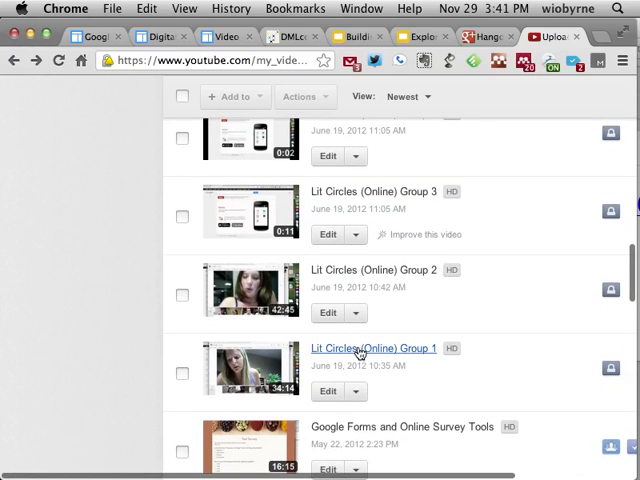
pyautogui.click(375, 348)
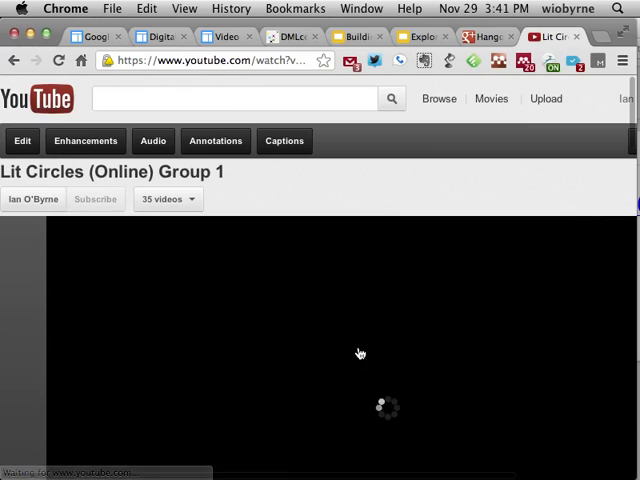
pyautogui.scroll(-3)
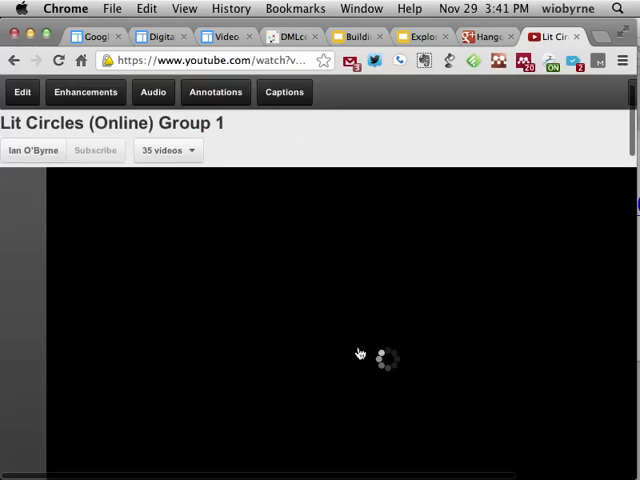
pyautogui.scroll(-3)
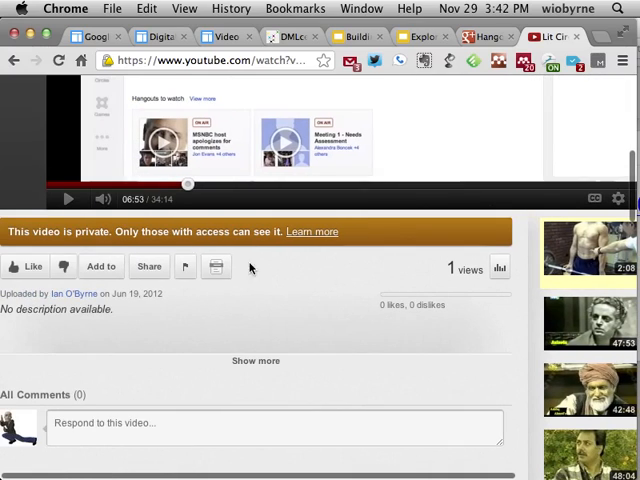
pyautogui.moveTo(245, 282)
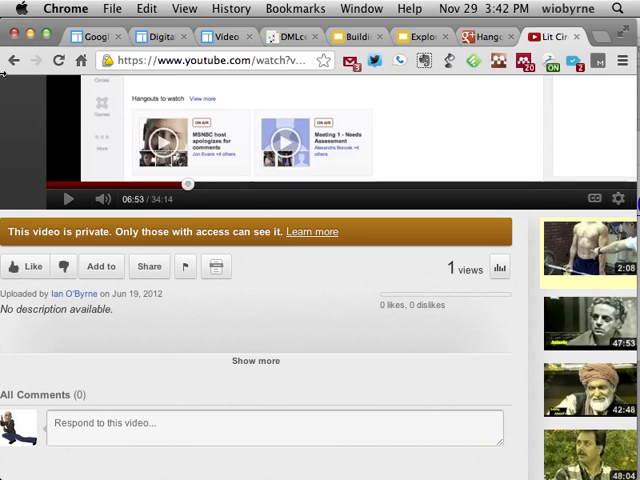
pyautogui.moveTo(261, 281)
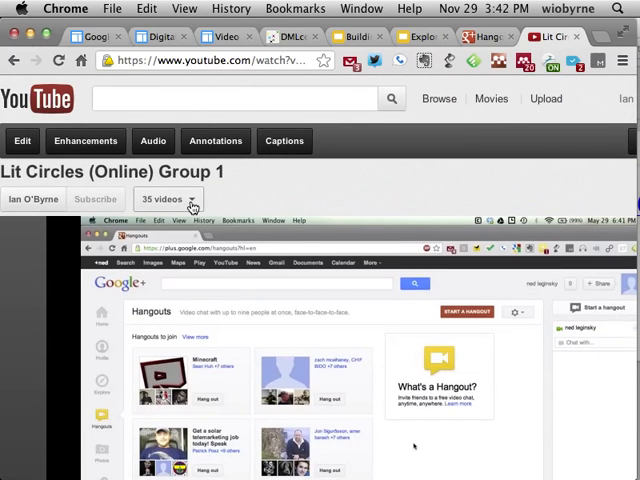
pyautogui.moveTo(253, 201)
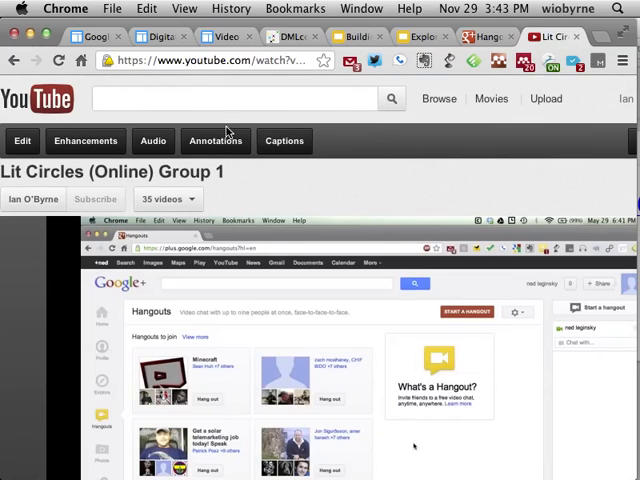
# Step: Switch to the Google+ Hangouts tab and close the invitation chat pop-up
pyautogui.click(483, 37)
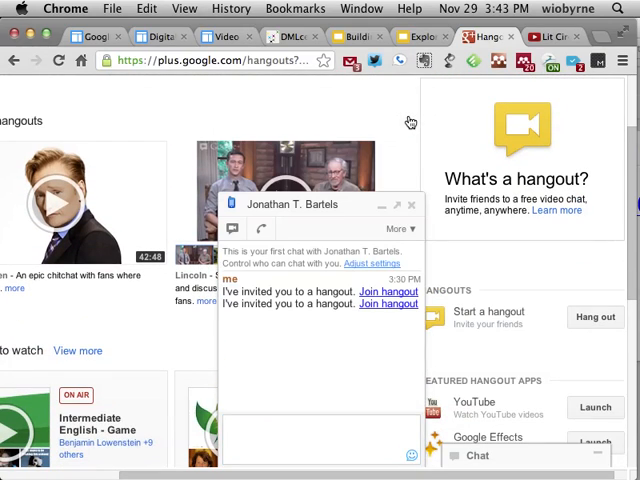
pyautogui.click(411, 204)
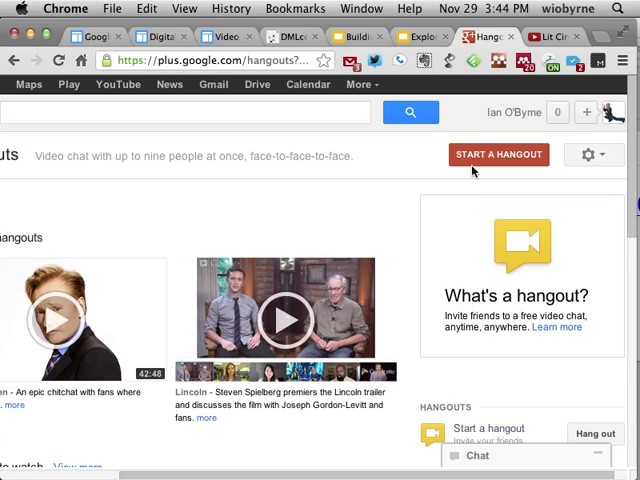
pyautogui.moveTo(419, 165)
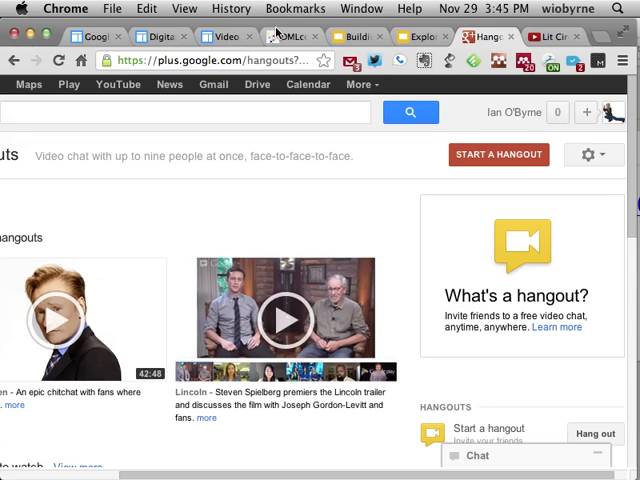
pyautogui.click(290, 37)
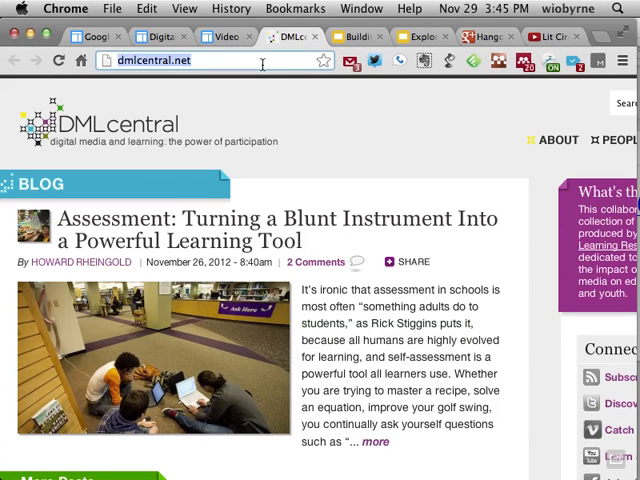
# Step: Search Google for Skype in the Classroom and open its website
pyautogui.write('skye')
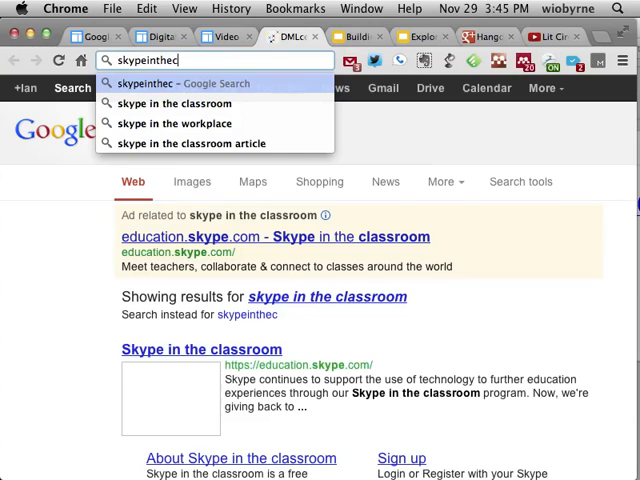
pyautogui.click(173, 103)
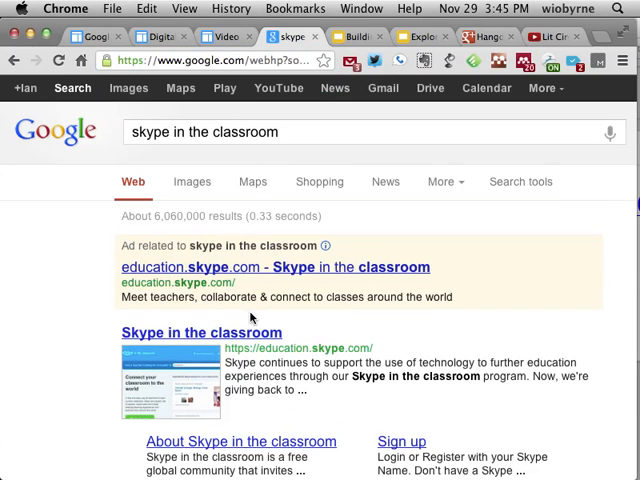
pyautogui.click(214, 332)
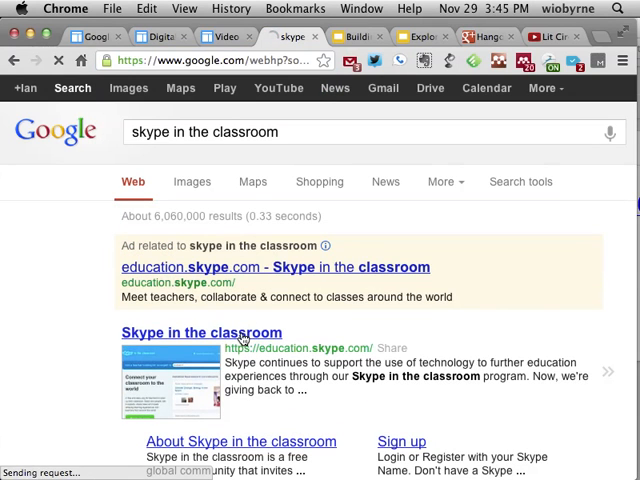
# Step: Scroll through the featured Skype in the Classroom lessons
pyautogui.click(214, 332)
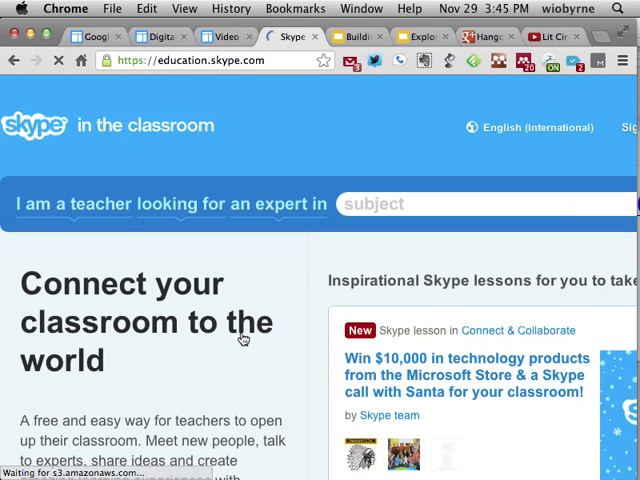
pyautogui.scroll(-3)
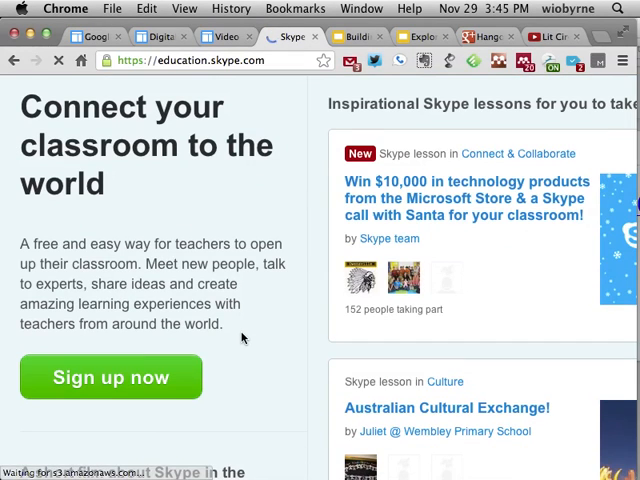
pyautogui.scroll(-3)
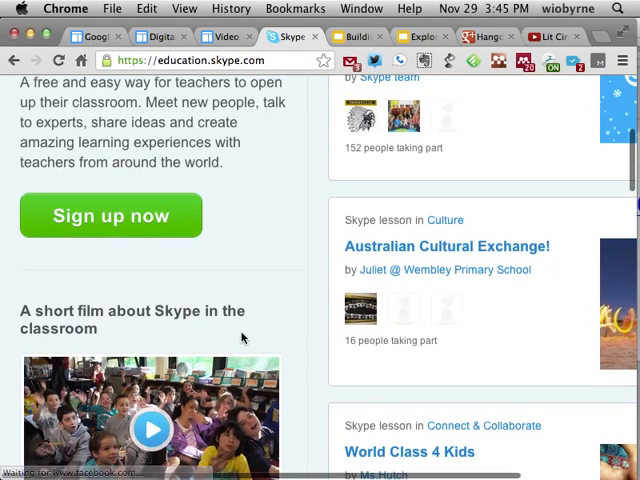
pyautogui.scroll(-3)
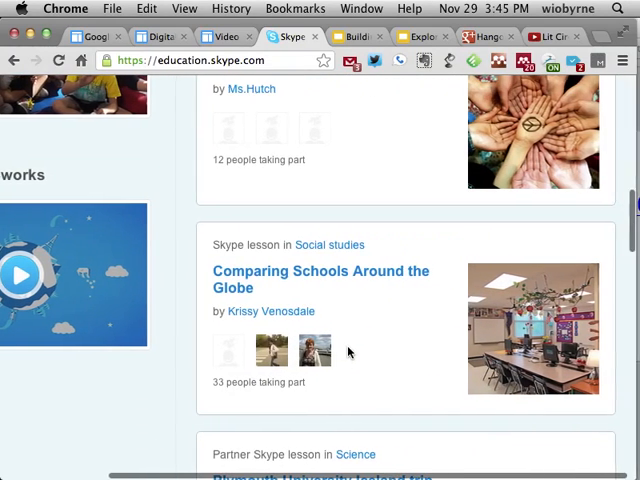
pyautogui.scroll(-3)
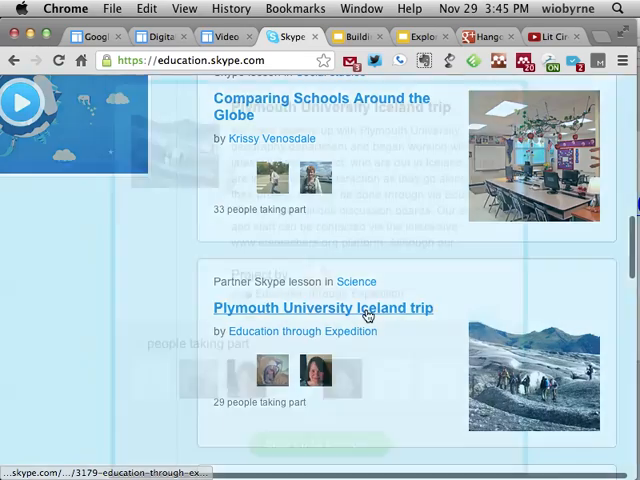
# Step: Preview the Plymouth University Iceland trip lesson, then open Collaborative Writing and Reading Friends with iPads
pyautogui.click(322, 307)
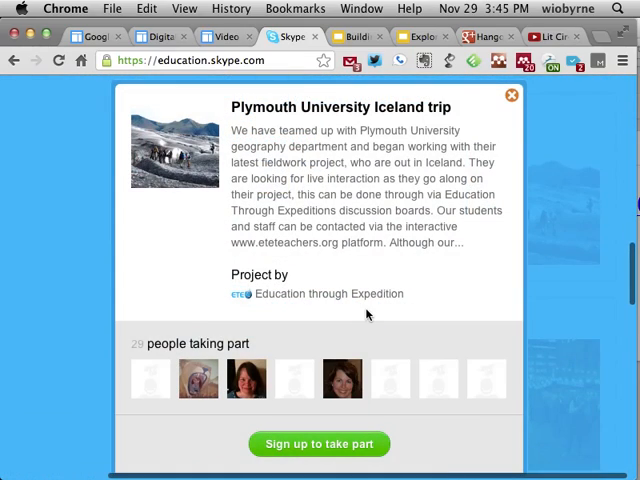
pyautogui.click(511, 96)
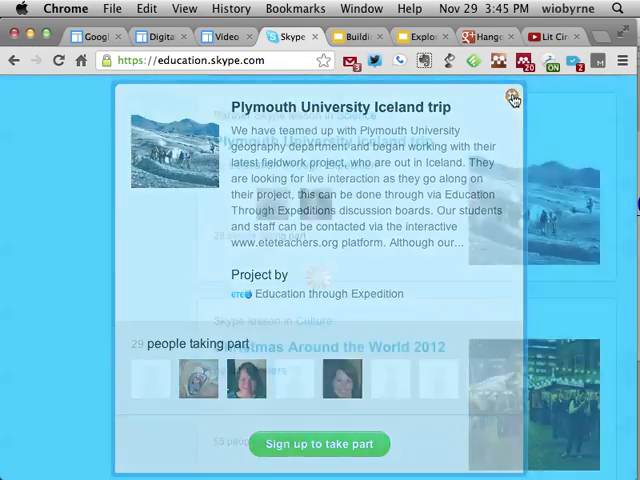
pyautogui.click(512, 97)
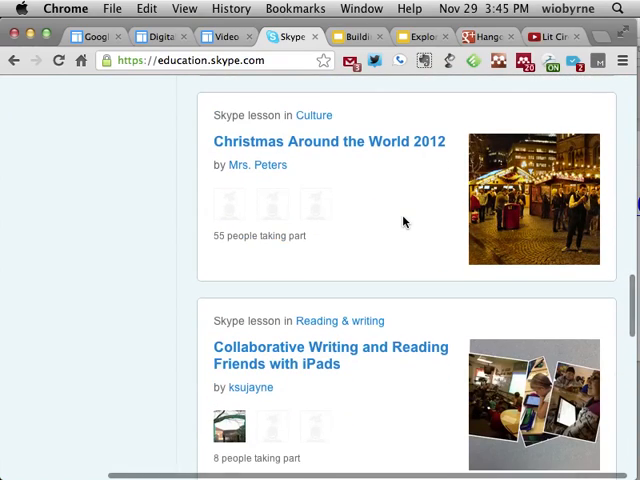
pyautogui.click(330, 355)
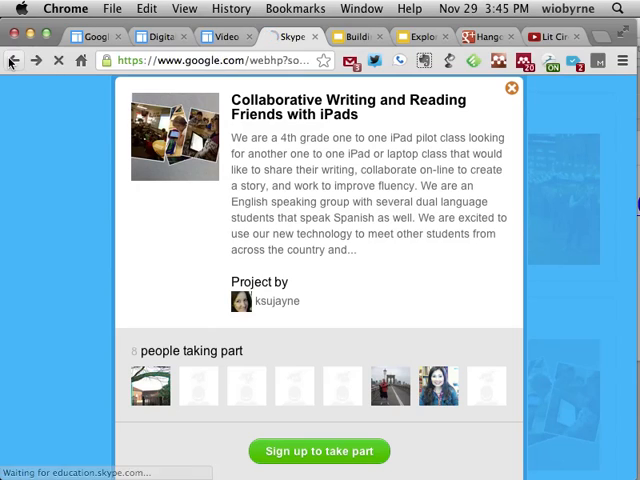
# Step: Reopen Skype in the Classroom's homepage, scroll through its featured lessons, then bring Hangouts forward
pyautogui.click(511, 88)
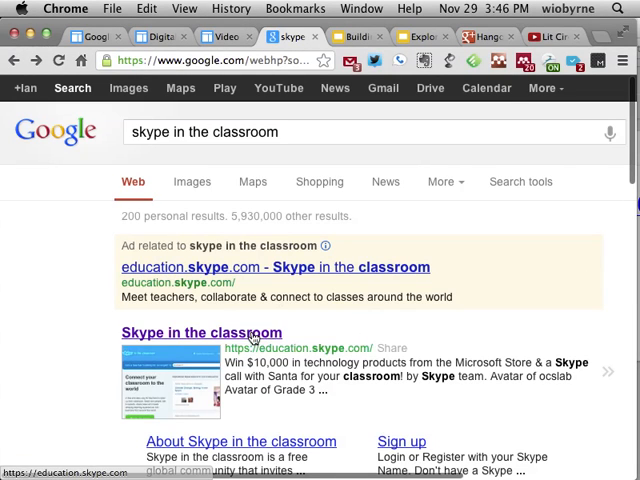
pyautogui.click(214, 332)
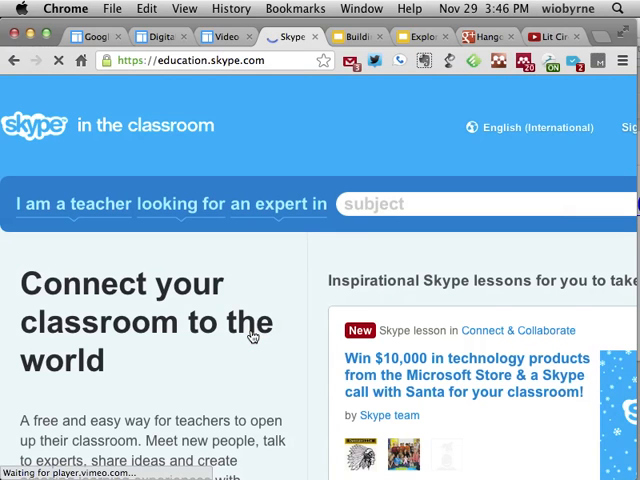
pyautogui.scroll(-3)
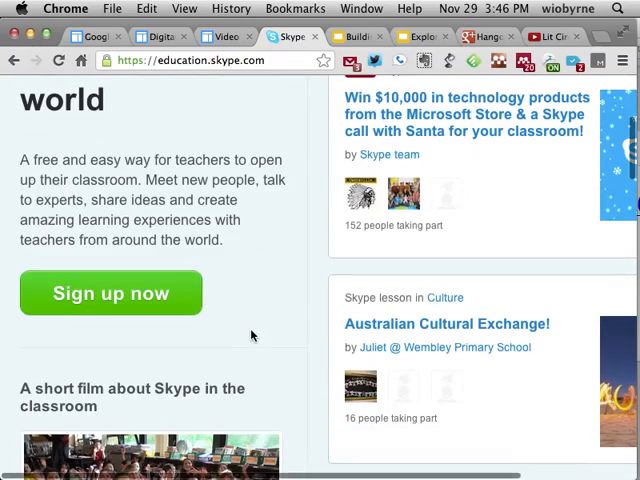
pyautogui.scroll(-3)
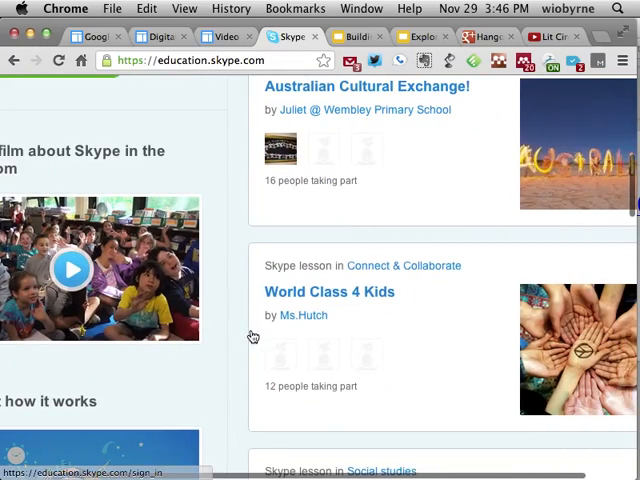
pyautogui.scroll(-3)
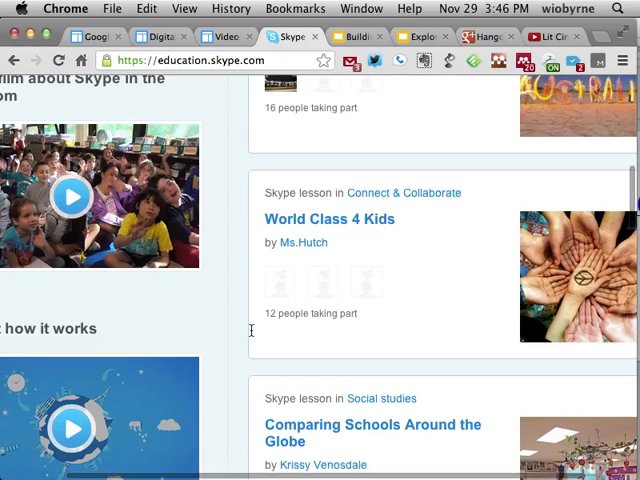
pyautogui.scroll(-3)
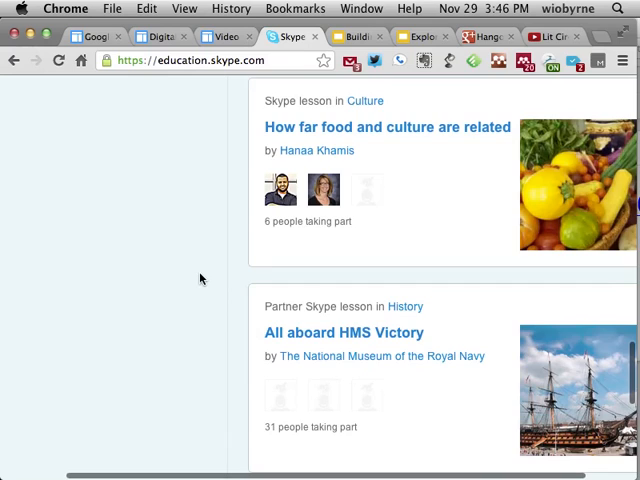
pyautogui.scroll(-3)
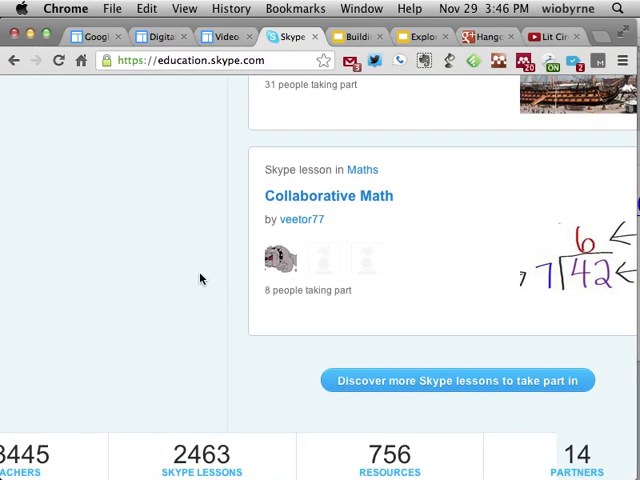
pyautogui.click(215, 37)
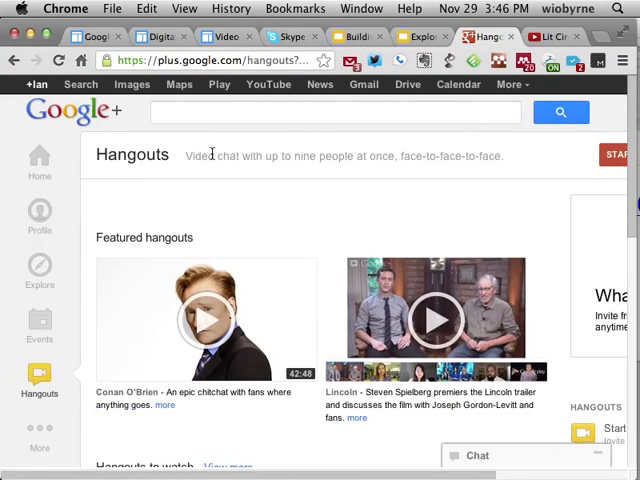
pyautogui.scroll(-3)
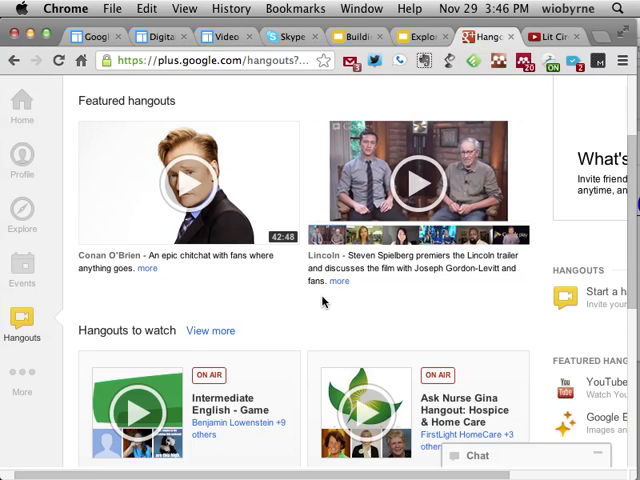
pyautogui.scroll(-3)
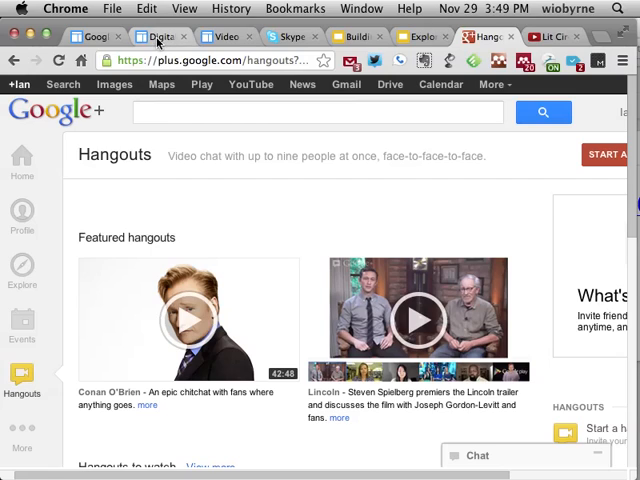
pyautogui.moveTo(160, 37)
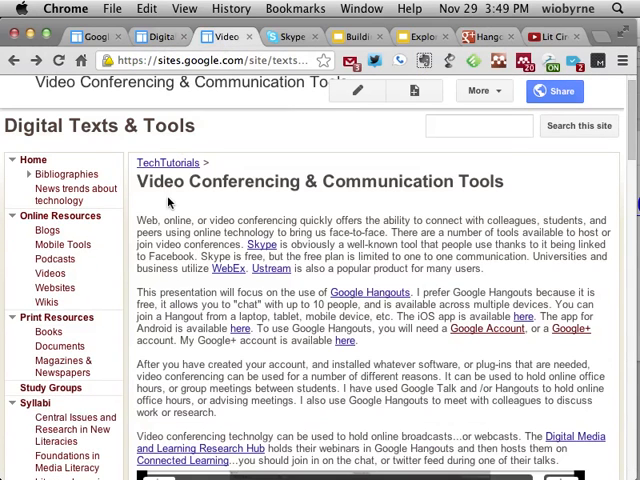
pyautogui.moveTo(165, 250)
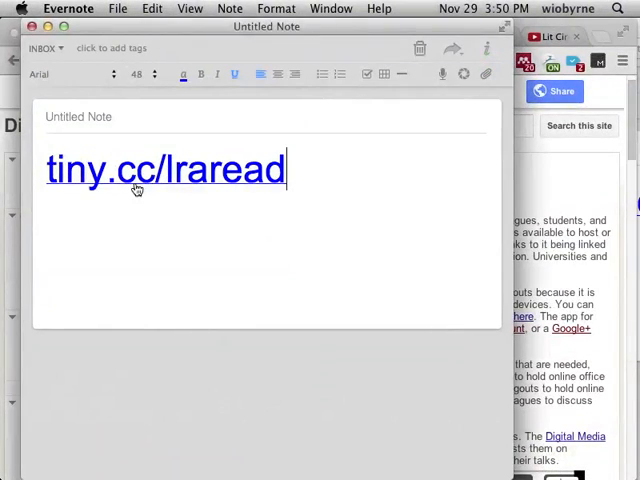
pyautogui.moveTo(137, 210)
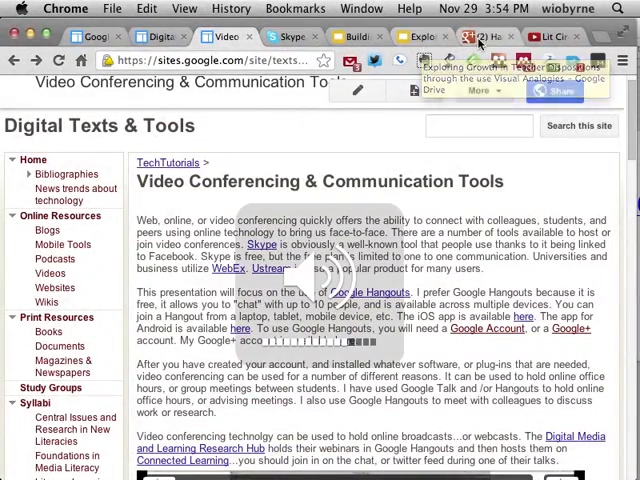
pyautogui.click(483, 37)
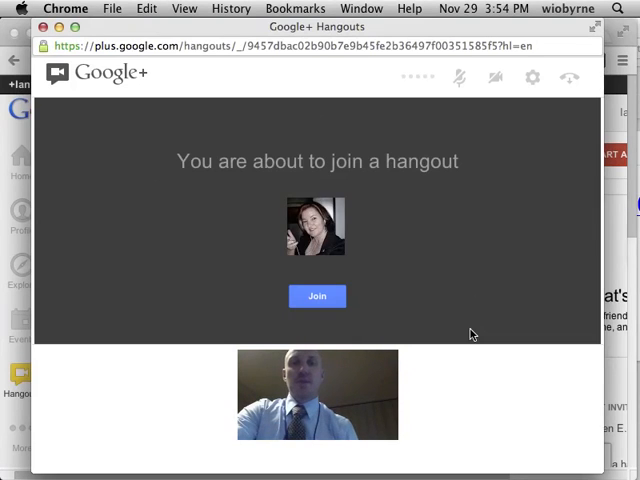
pyautogui.click(317, 296)
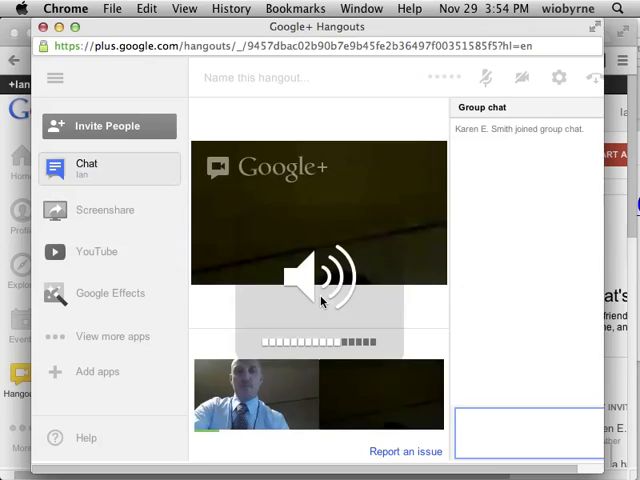
pyautogui.click(320, 280)
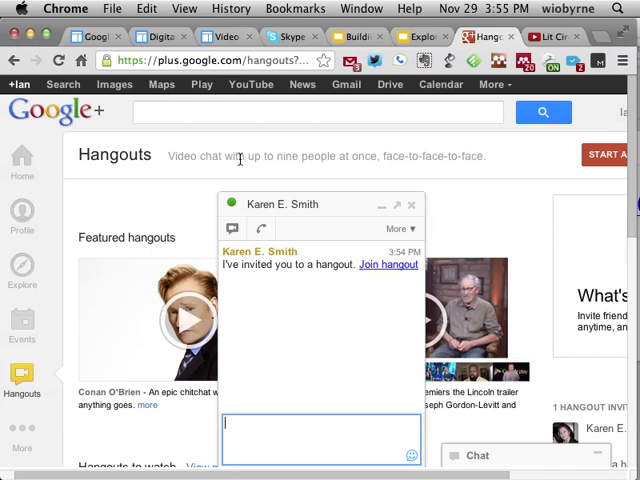
pyautogui.click(410, 205)
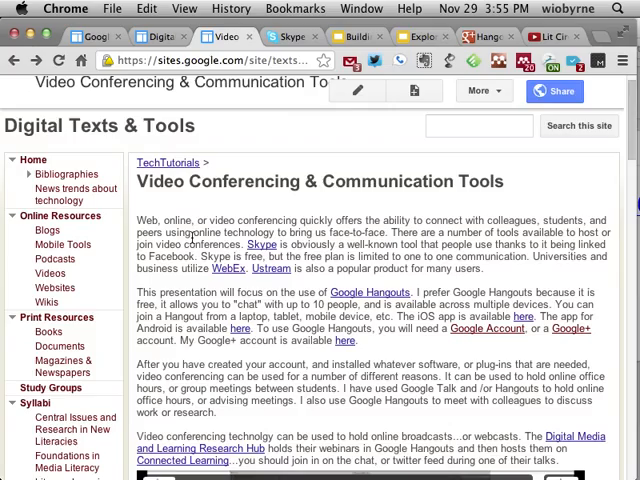
pyautogui.scroll(-3)
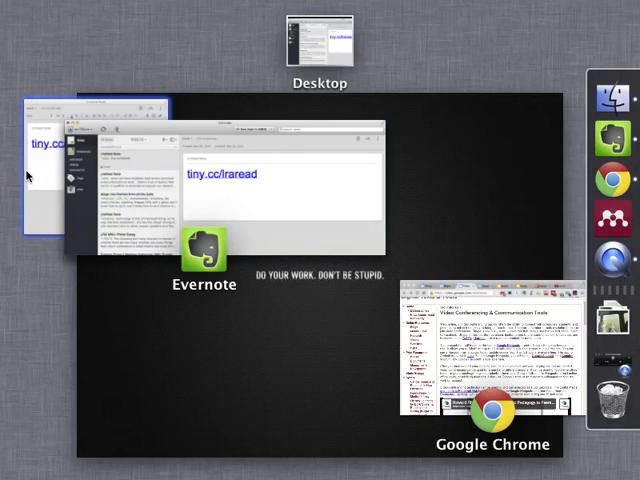
pyautogui.click(207, 245)
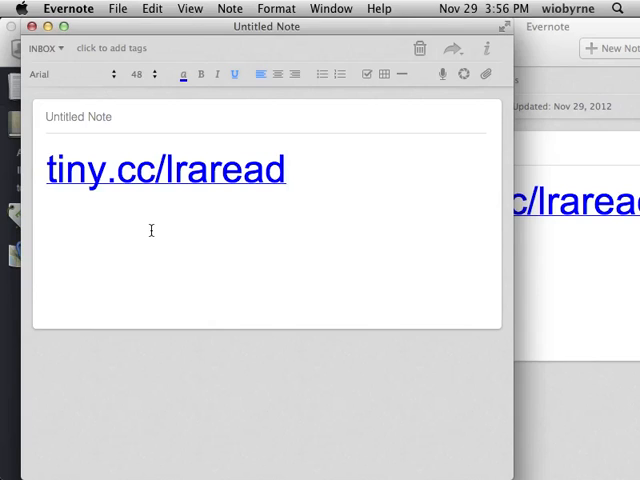
pyautogui.click(285, 169)
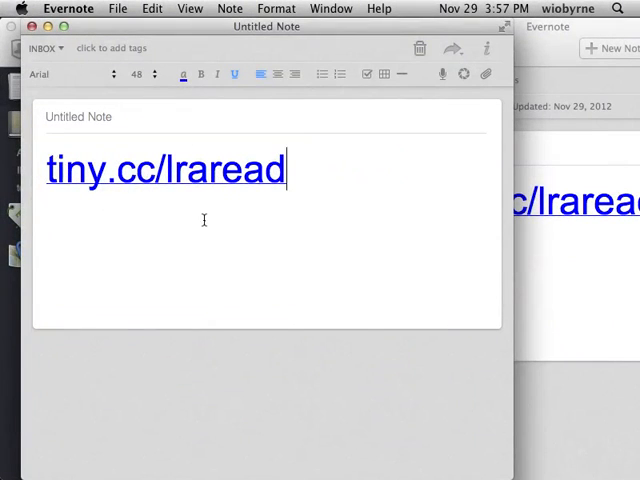
pyautogui.moveTo(241, 257)
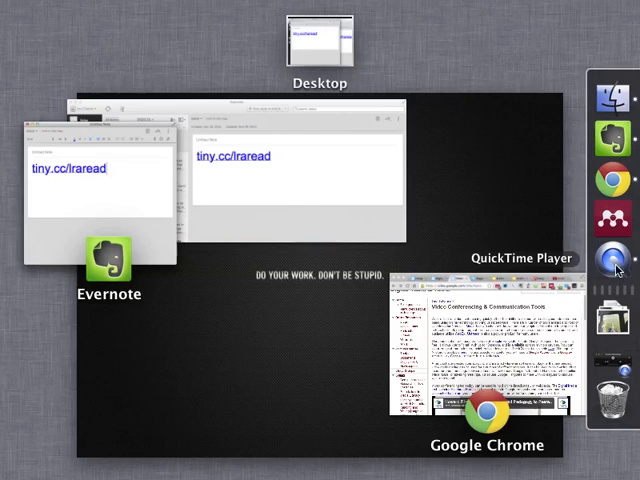
# Step: View the tiny.cc/lraread Evernote note, then pick the Video Conferencing Chrome window in Mission Control
pyautogui.click(90, 180)
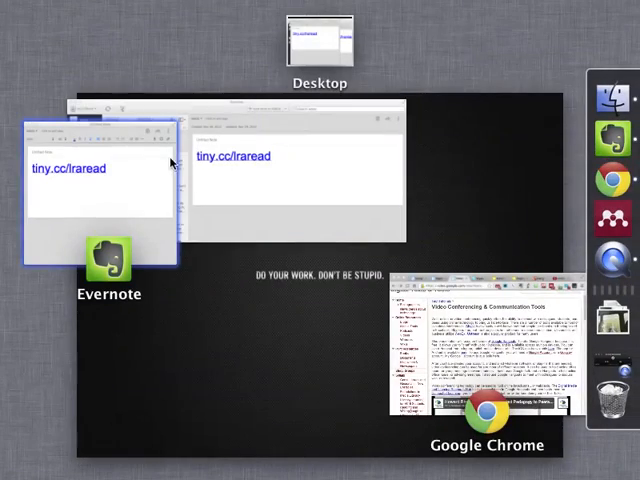
pyautogui.click(100, 180)
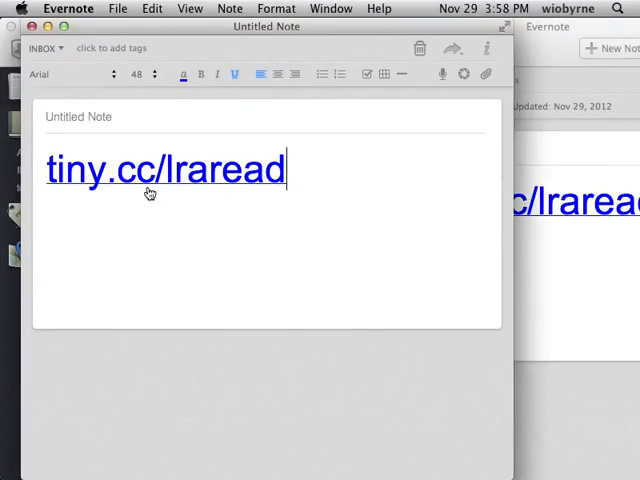
pyautogui.moveTo(178, 219)
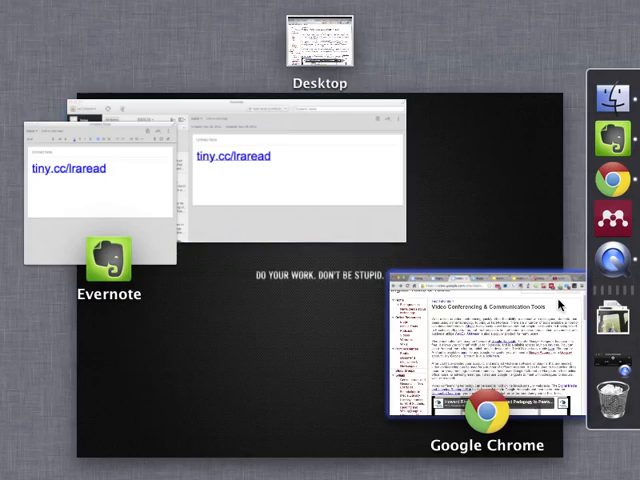
pyautogui.click(482, 350)
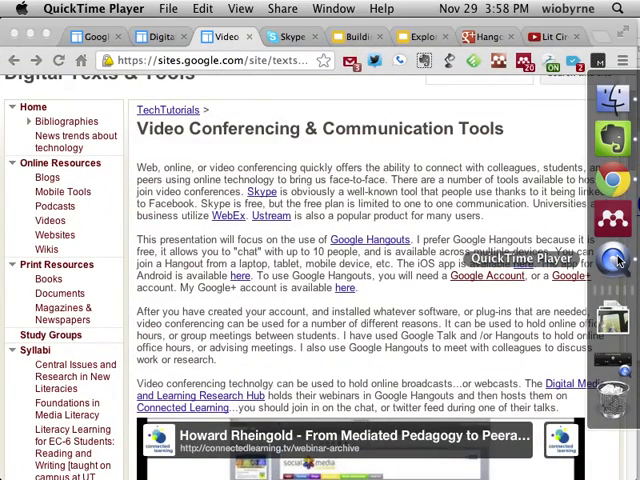